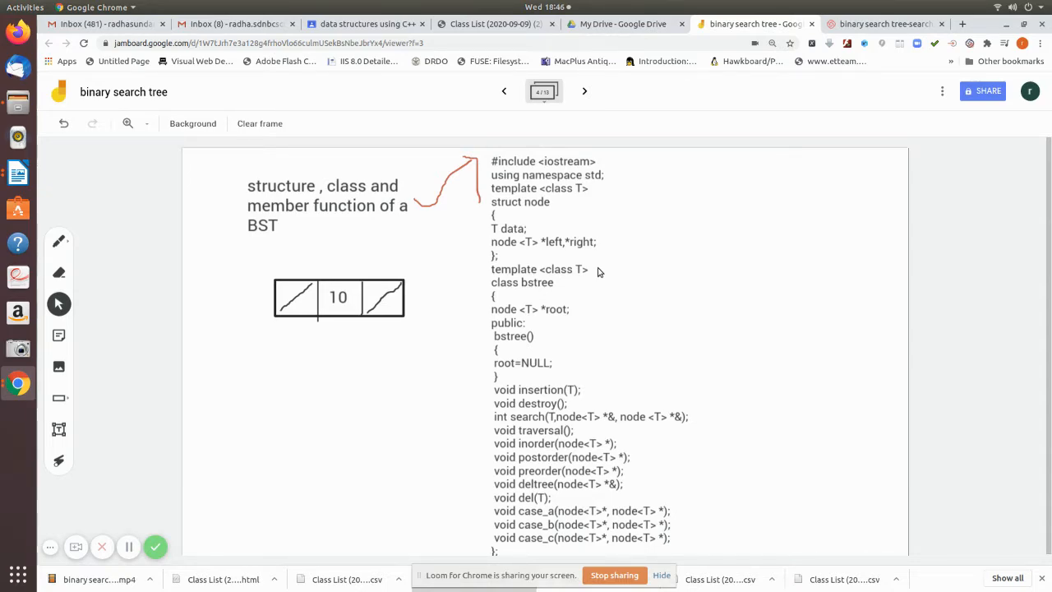
pyautogui.moveTo(520, 226)
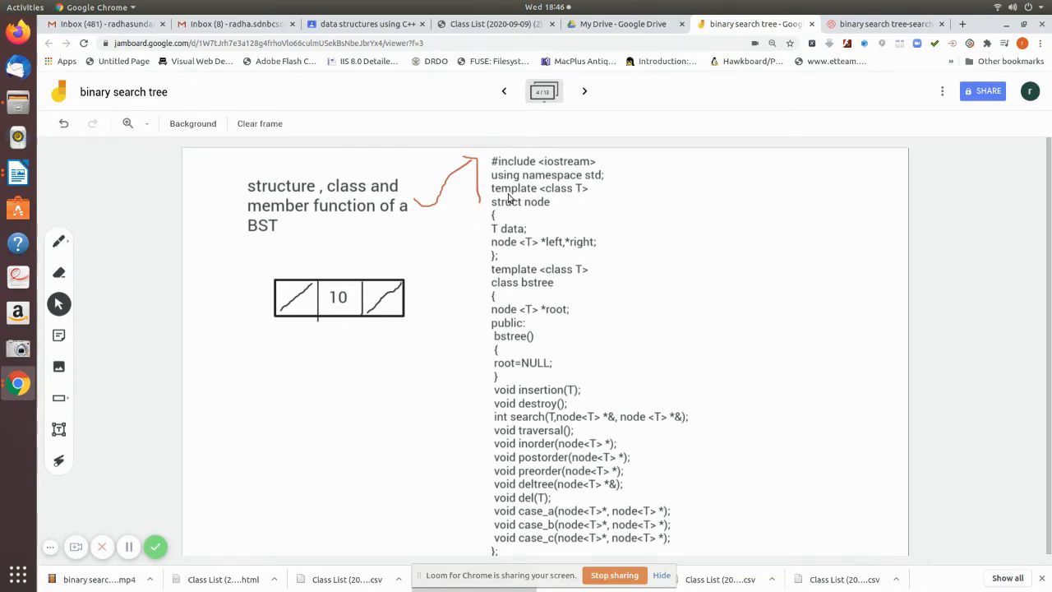
pyautogui.moveTo(332, 285)
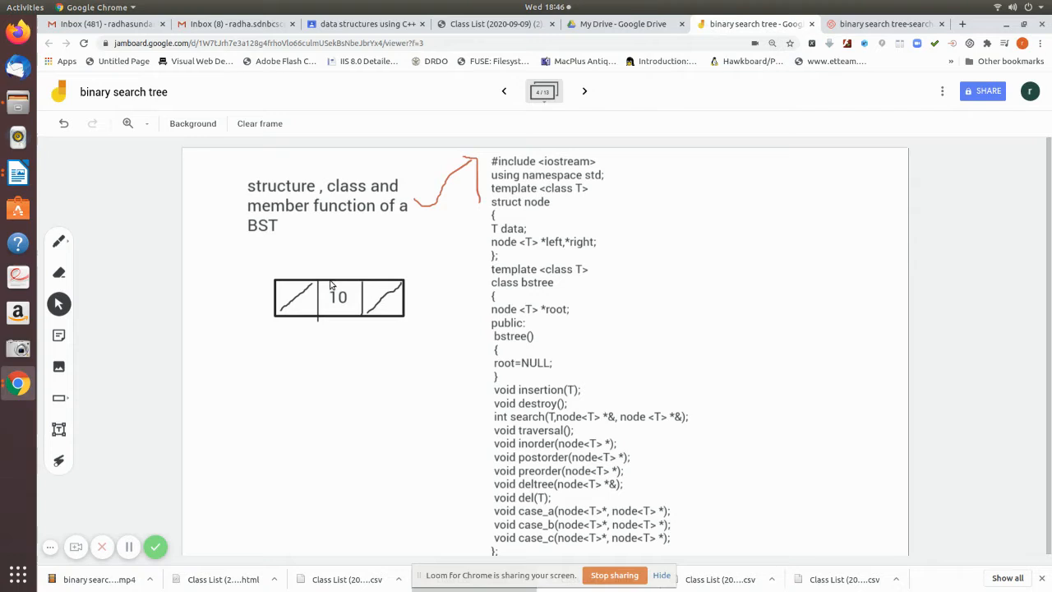
pyautogui.moveTo(344, 298)
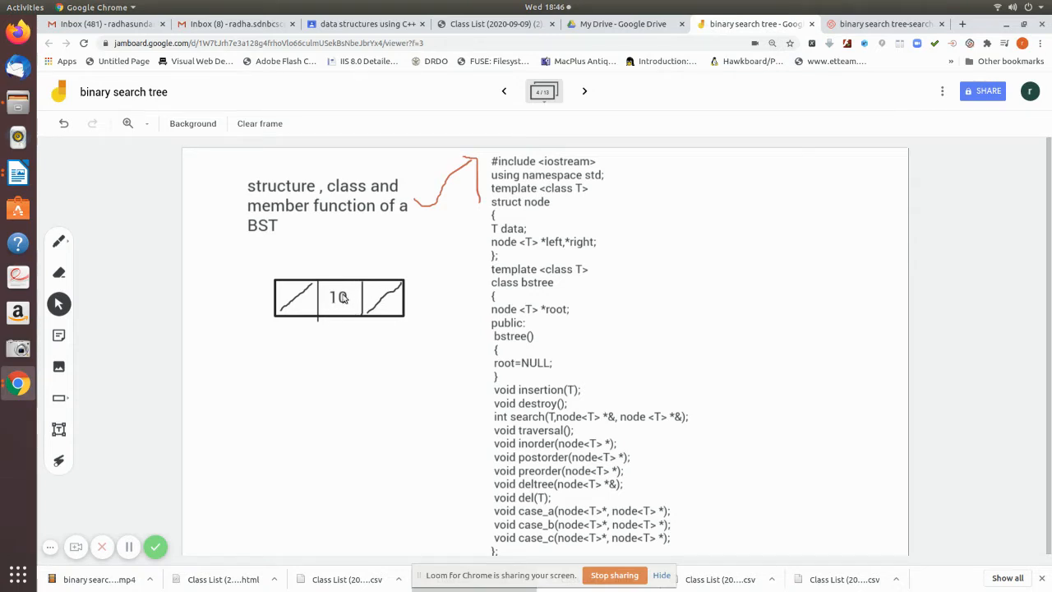
pyautogui.moveTo(340, 297)
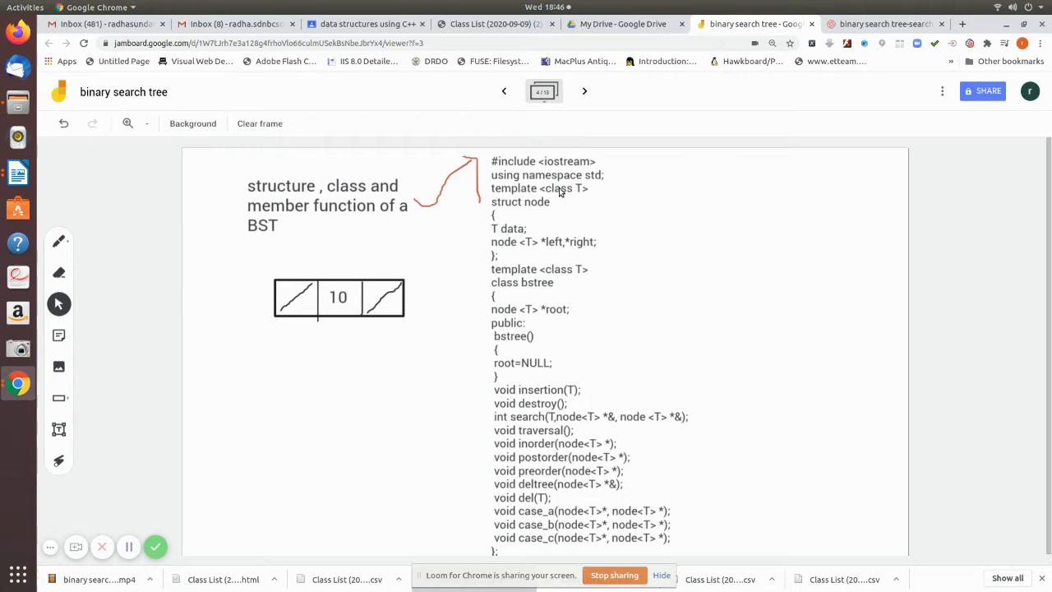
pyautogui.moveTo(541, 247)
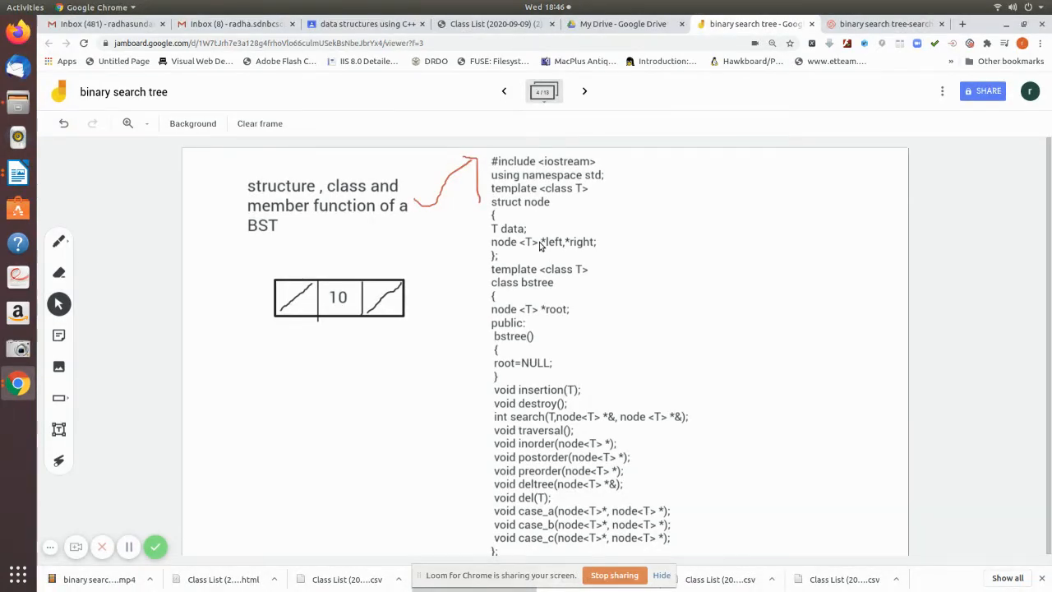
pyautogui.moveTo(551, 214)
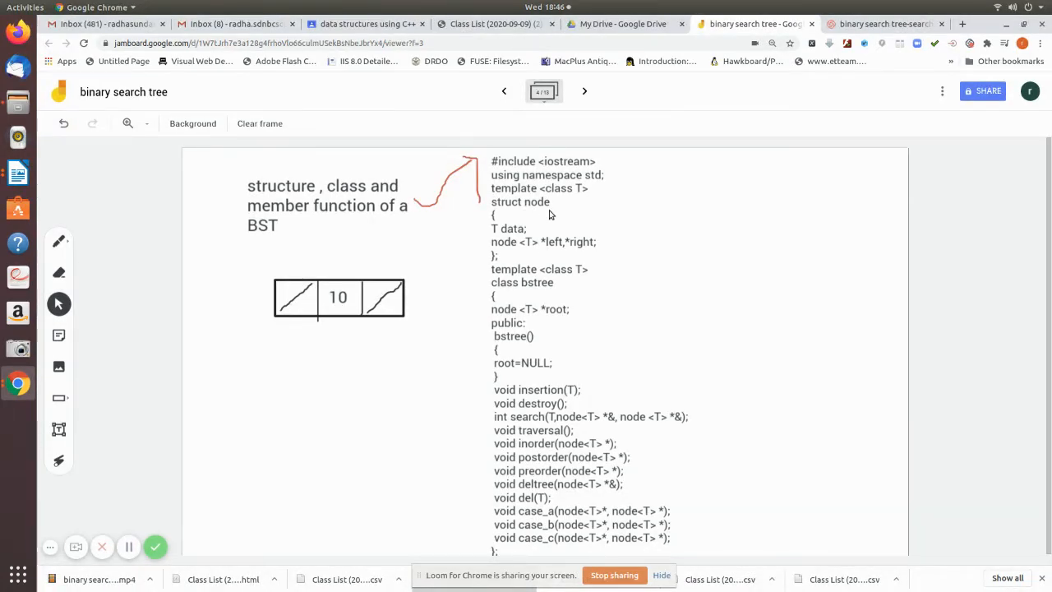
pyautogui.moveTo(539, 203)
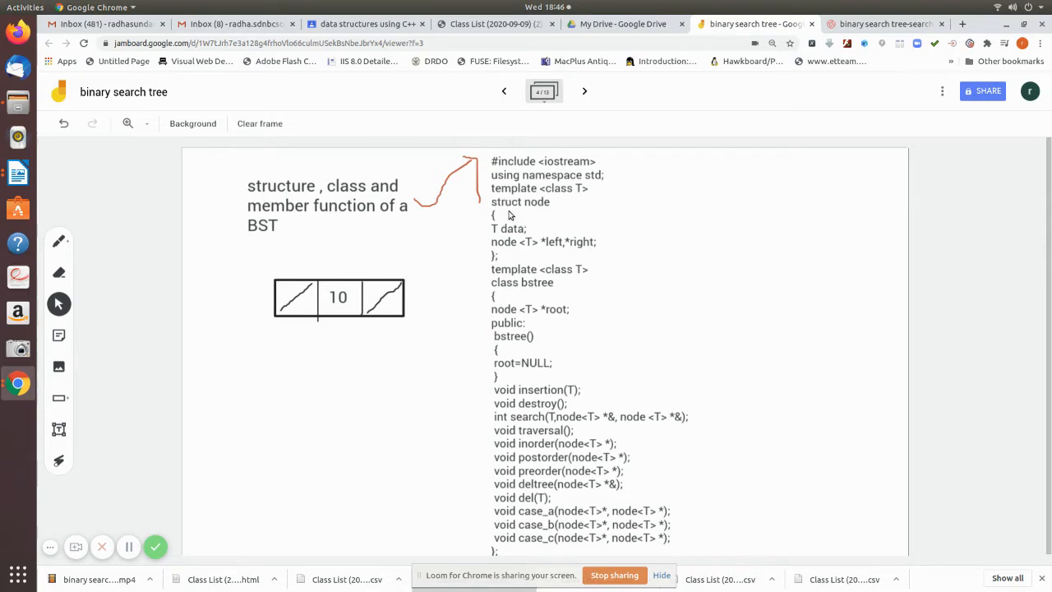
pyautogui.moveTo(270, 309)
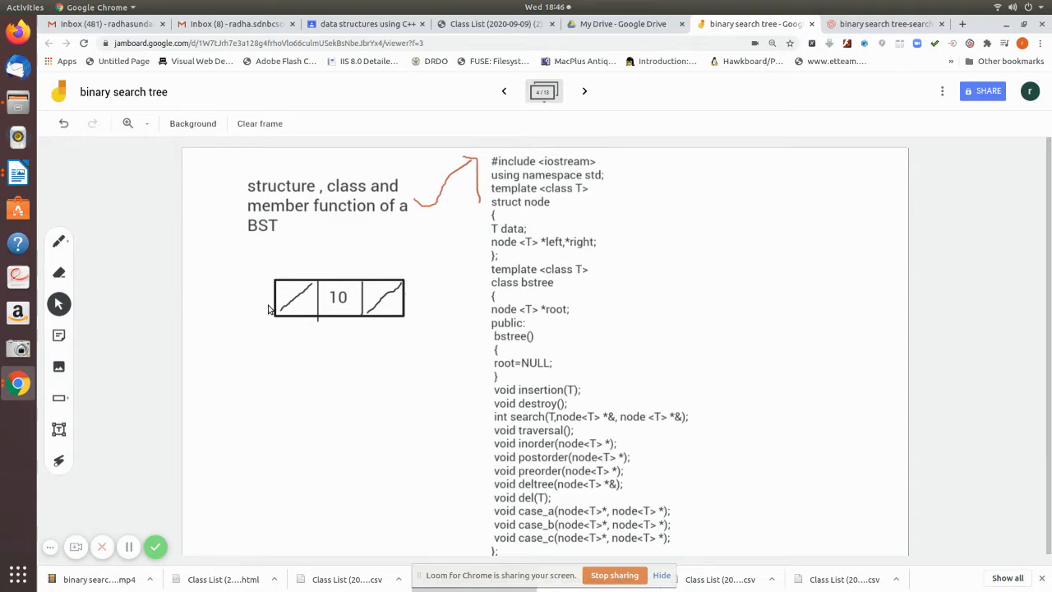
pyautogui.moveTo(293, 298)
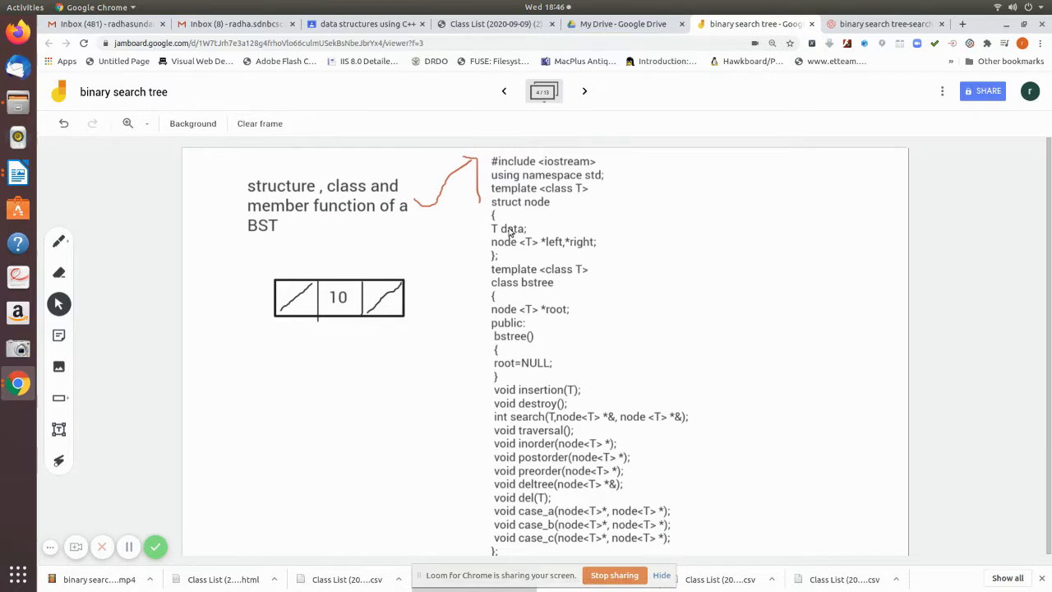
pyautogui.moveTo(480, 245)
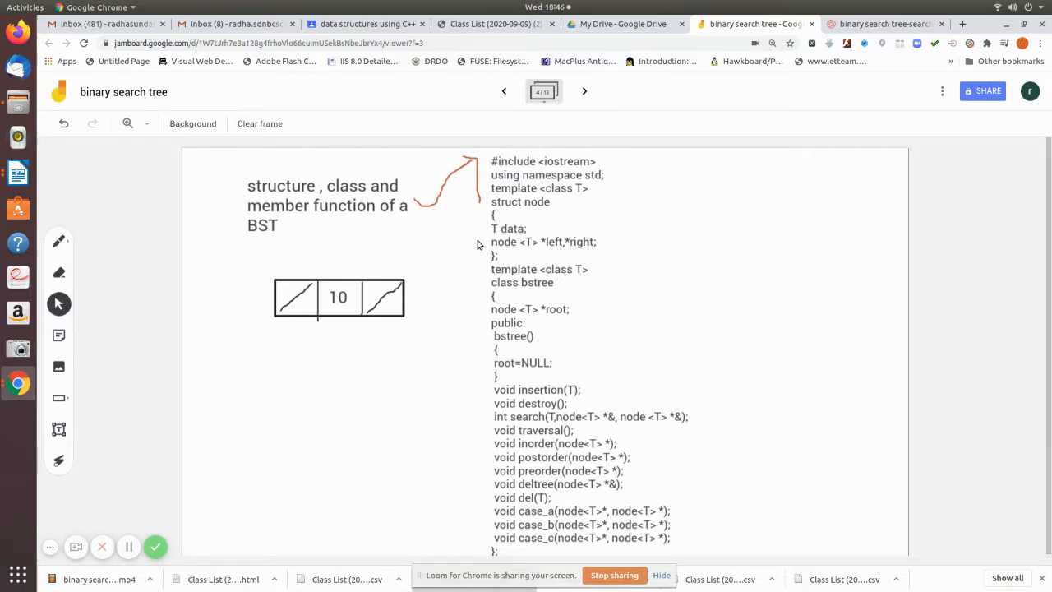
pyautogui.moveTo(329, 315)
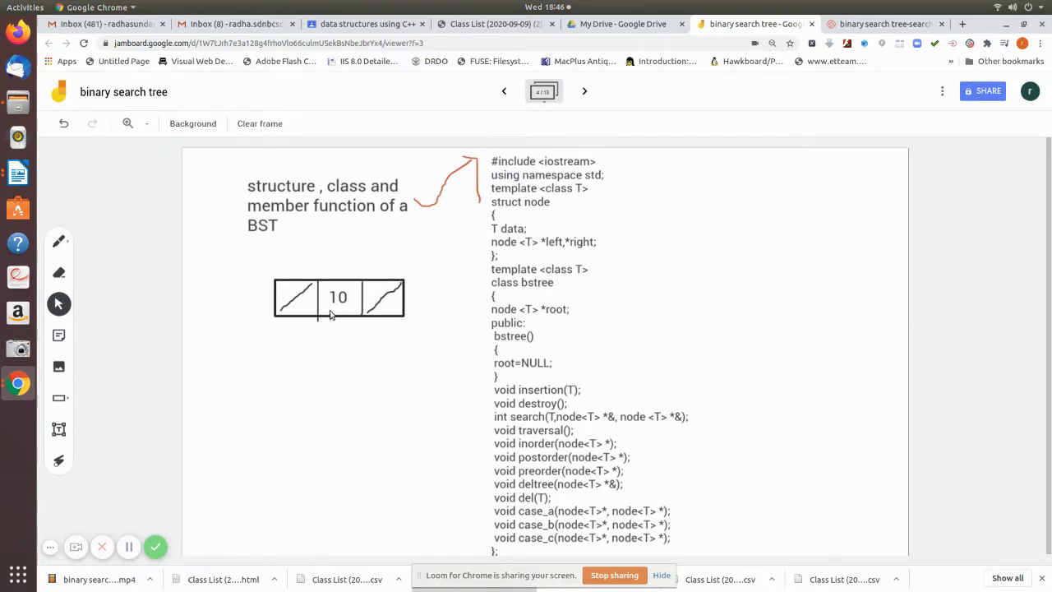
pyautogui.moveTo(369, 290)
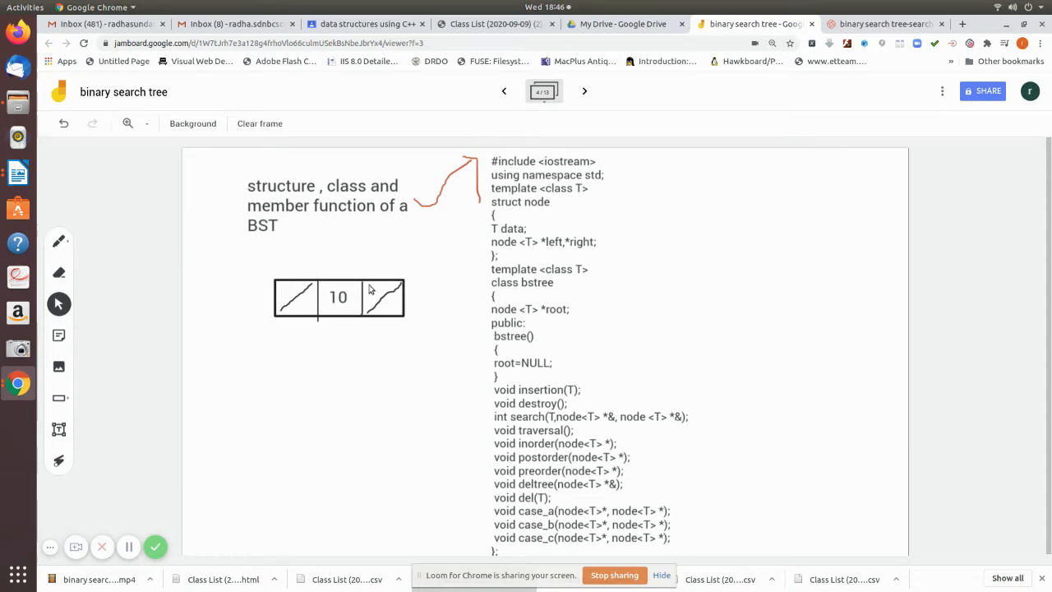
pyautogui.moveTo(590, 314)
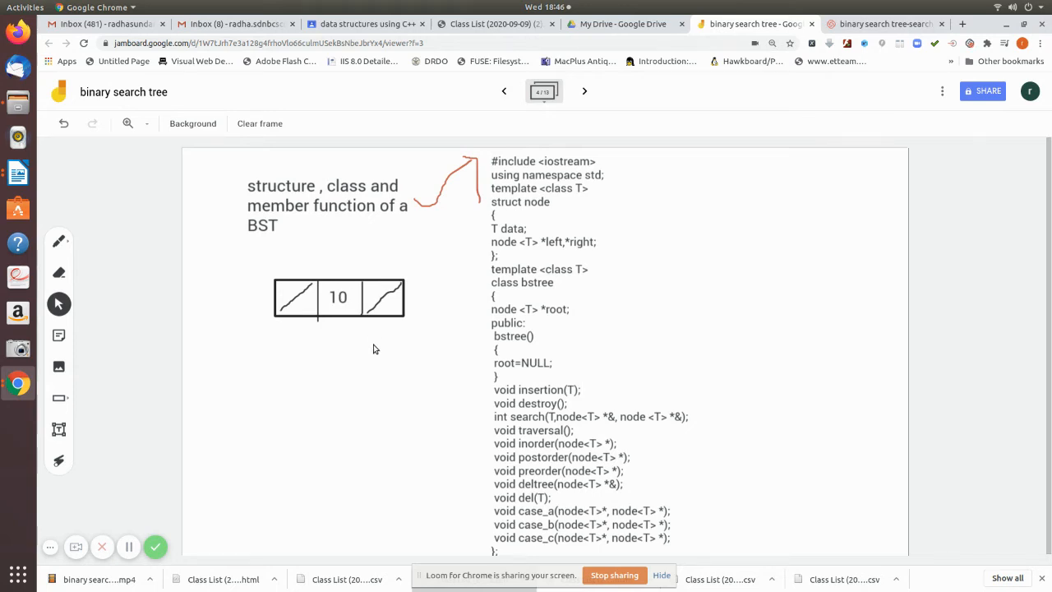
pyautogui.moveTo(569, 247)
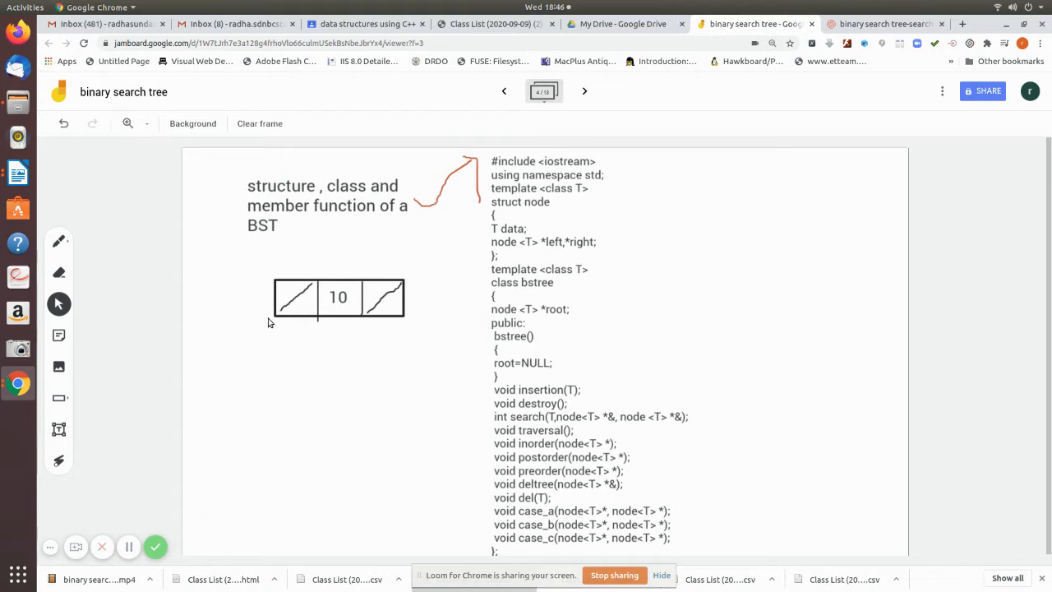
pyautogui.moveTo(581, 248)
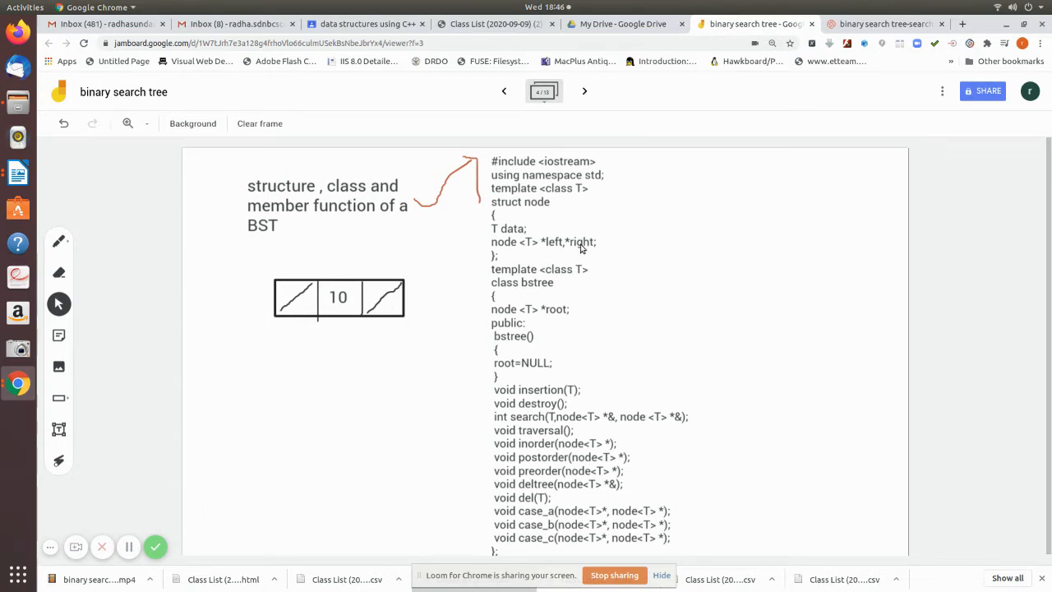
pyautogui.moveTo(503, 238)
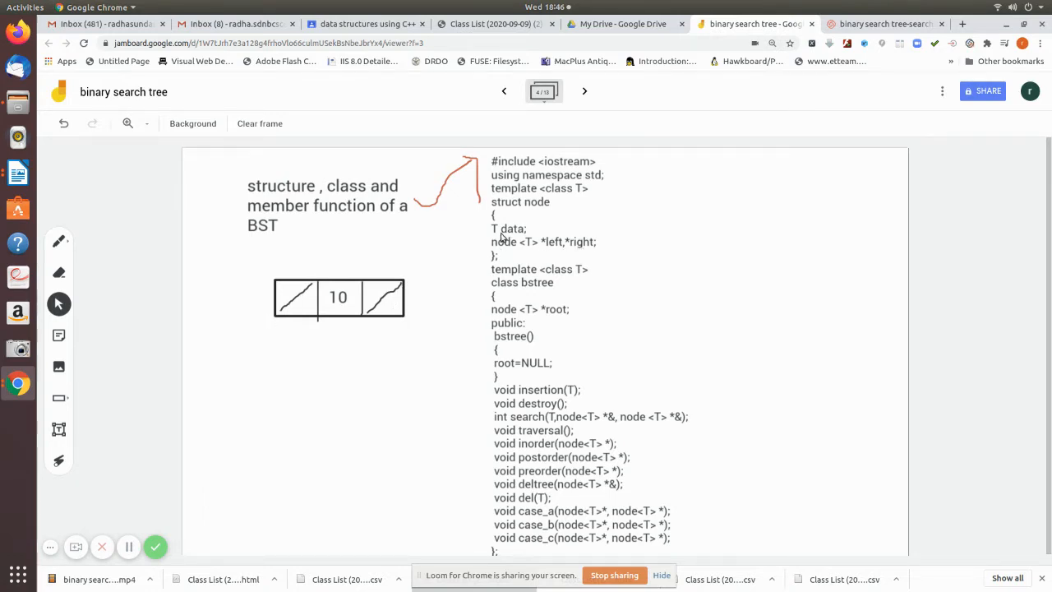
pyautogui.moveTo(238, 364)
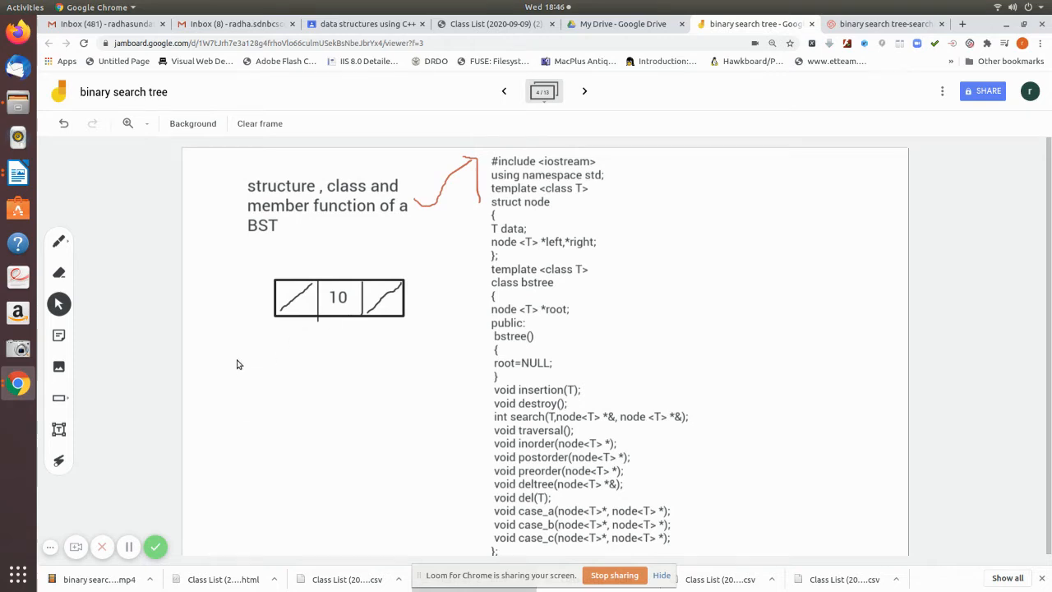
pyautogui.moveTo(288, 325)
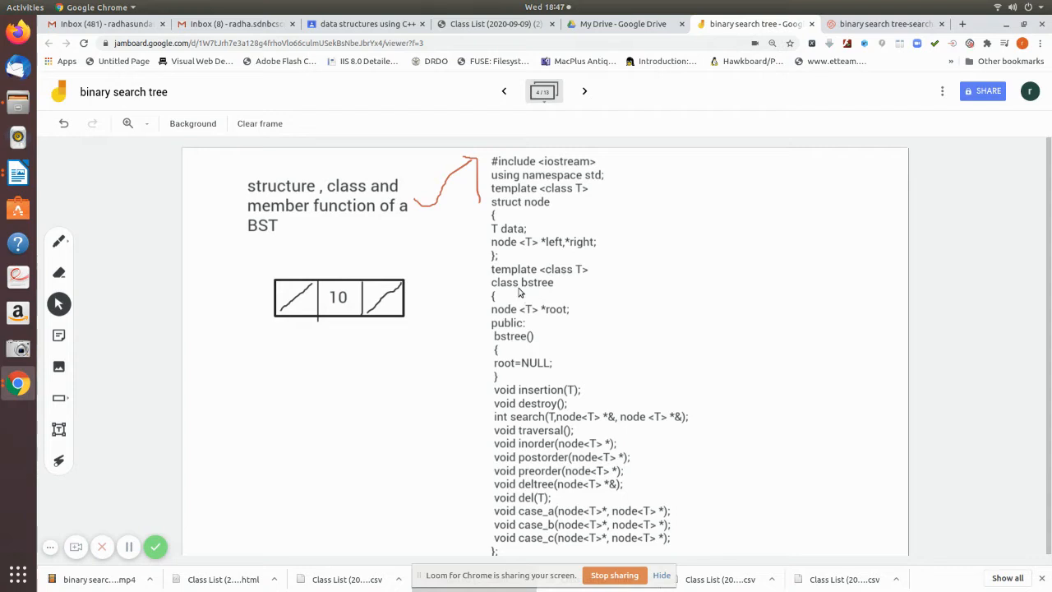
pyautogui.moveTo(530, 294)
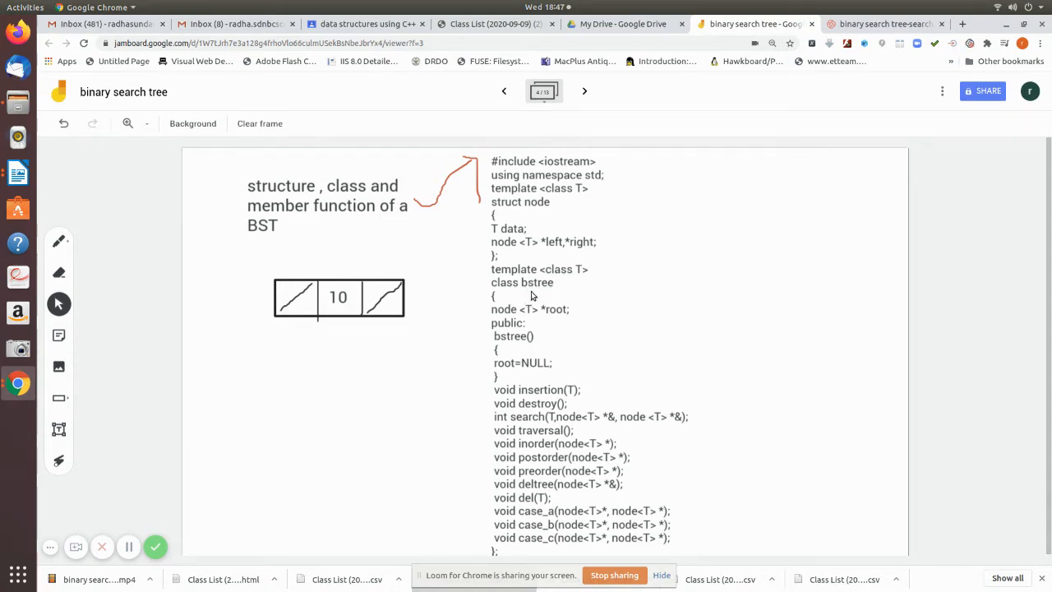
pyautogui.moveTo(511, 342)
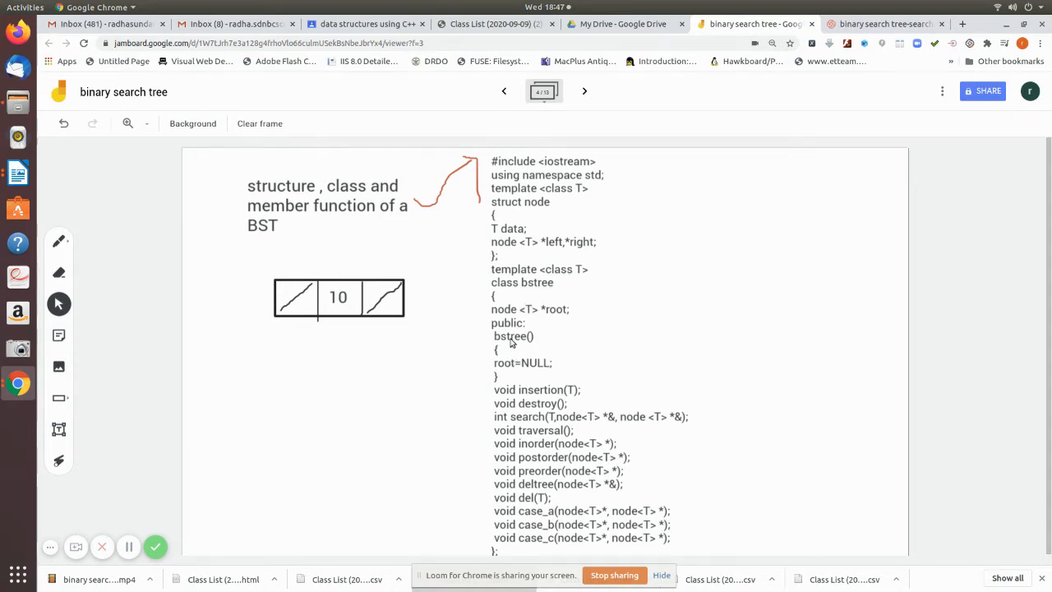
pyautogui.moveTo(536, 308)
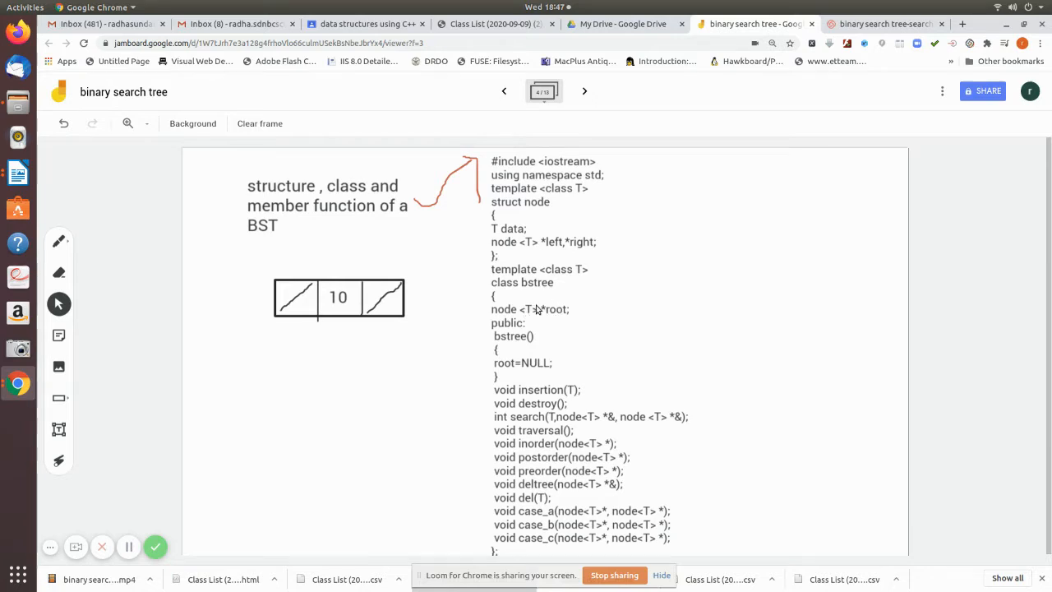
pyautogui.moveTo(559, 312)
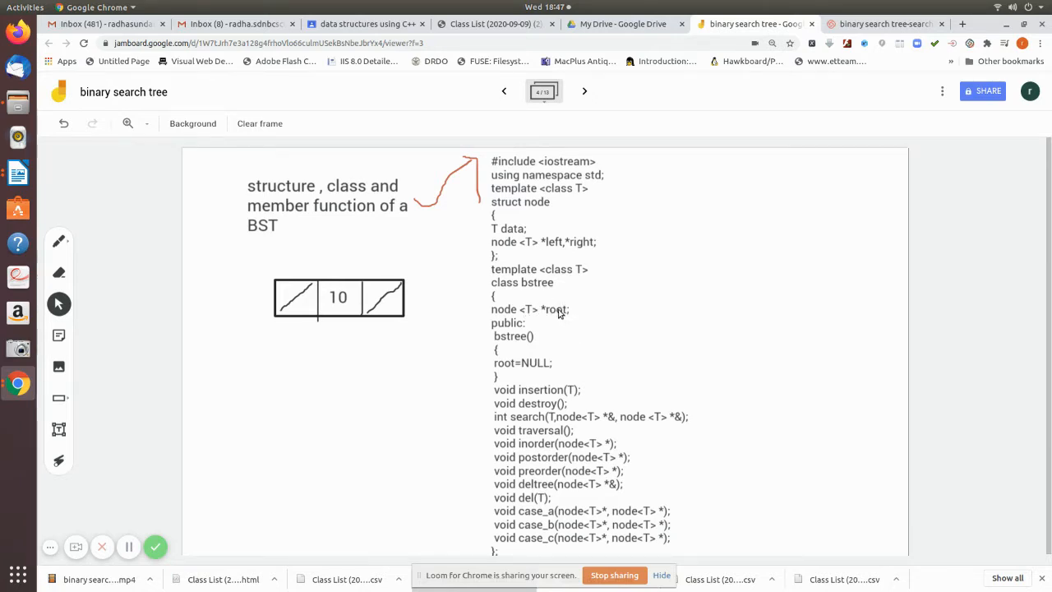
pyautogui.moveTo(253, 296)
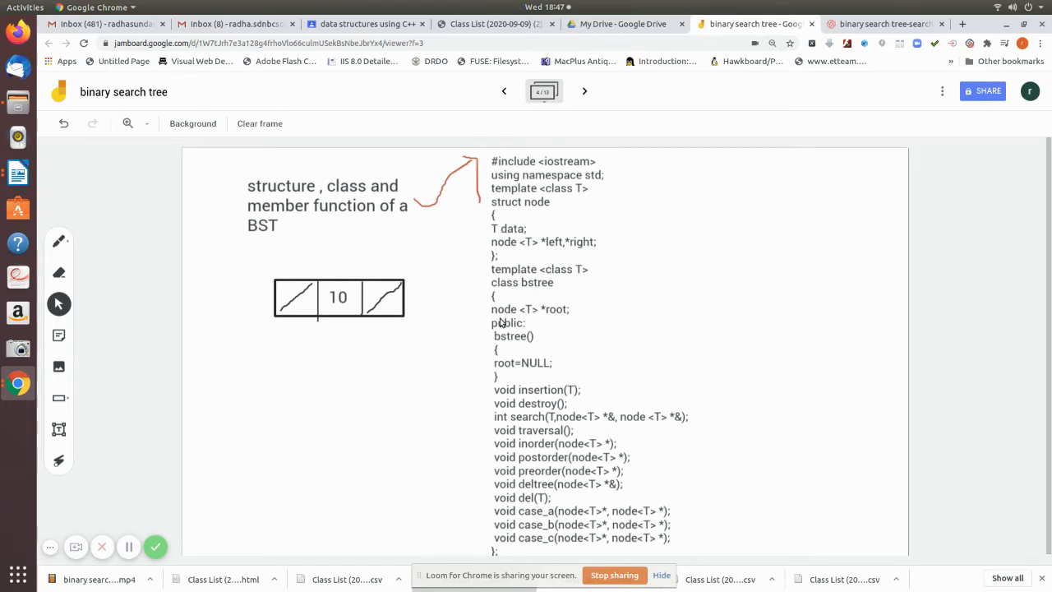
pyautogui.moveTo(628, 311)
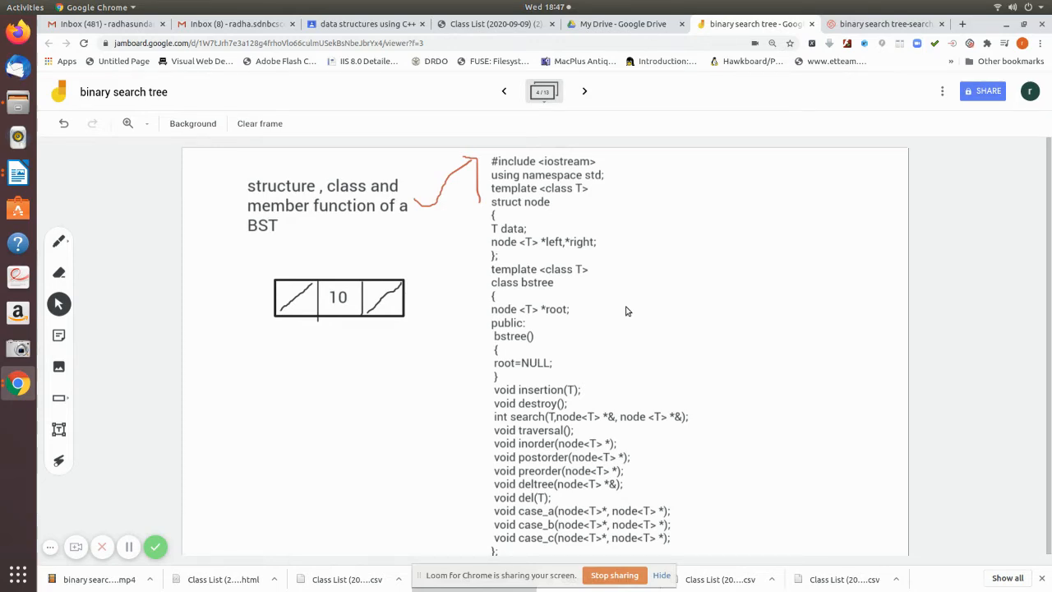
pyautogui.moveTo(559, 303)
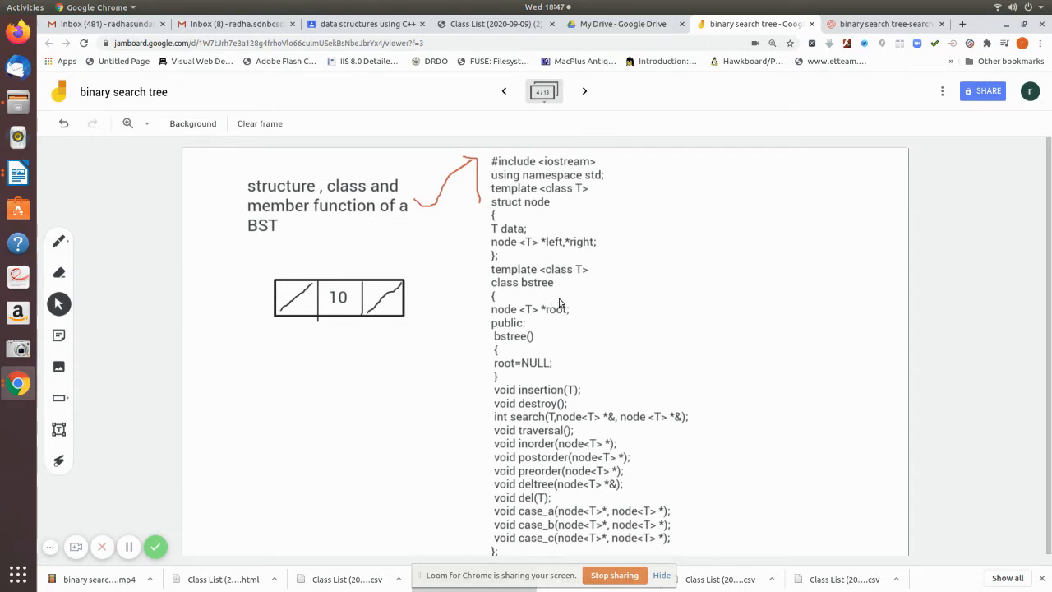
pyautogui.moveTo(318, 302)
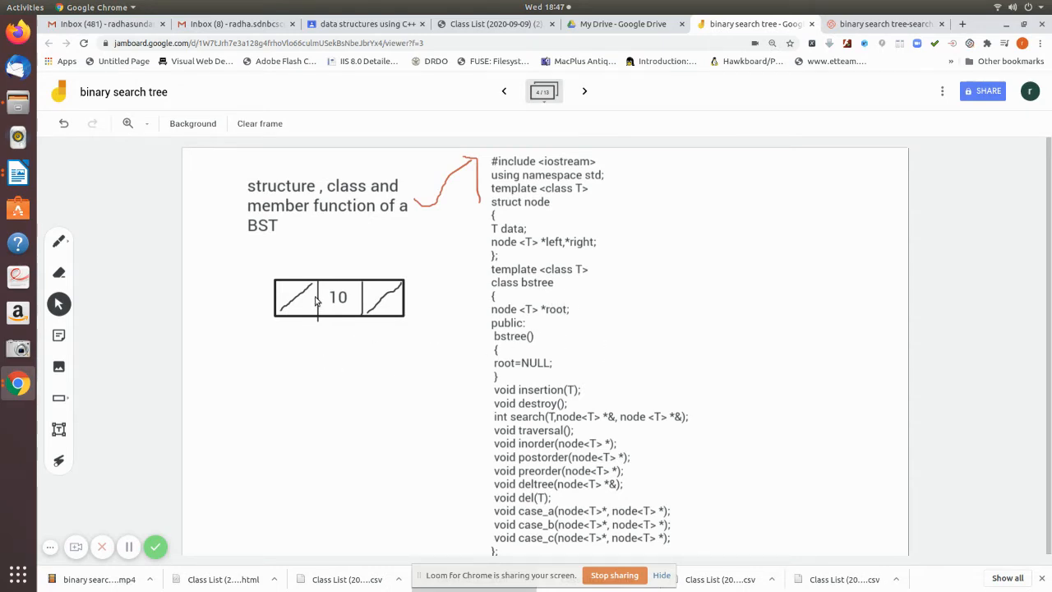
pyautogui.moveTo(490, 381)
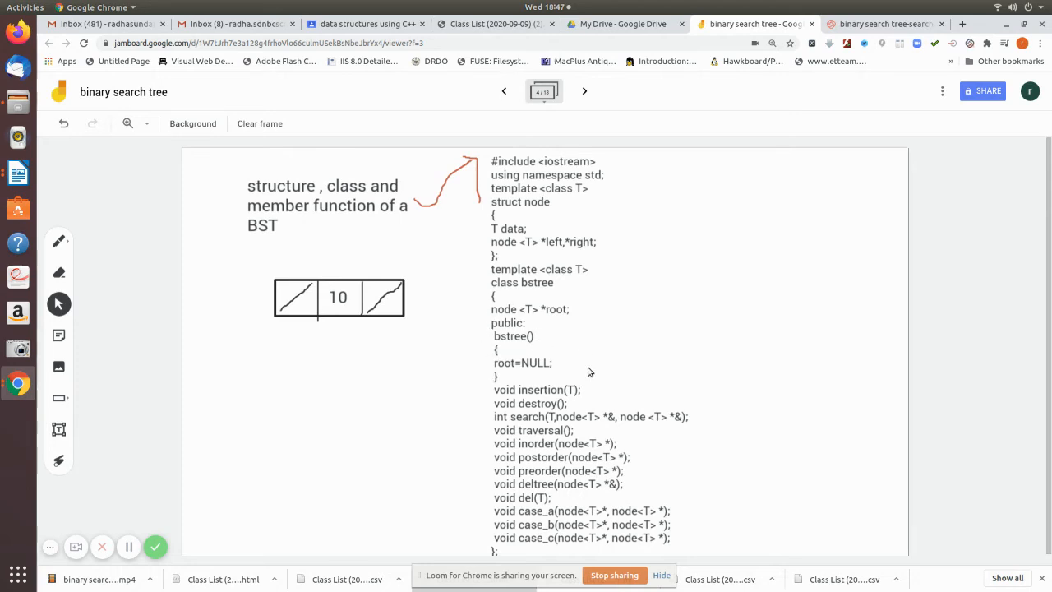
pyautogui.moveTo(499, 387)
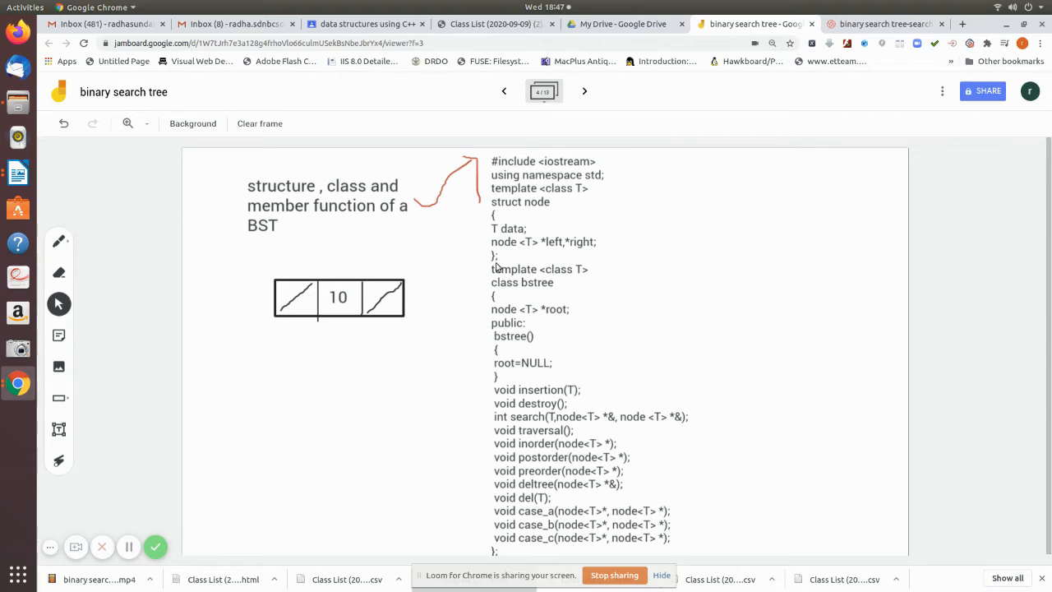
pyautogui.moveTo(531, 412)
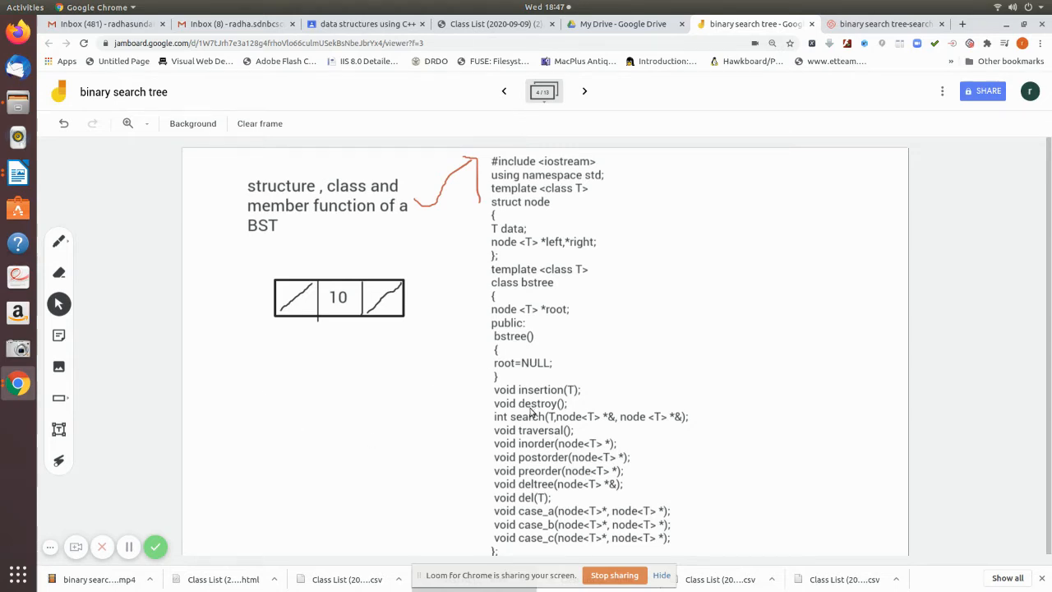
pyautogui.moveTo(548, 538)
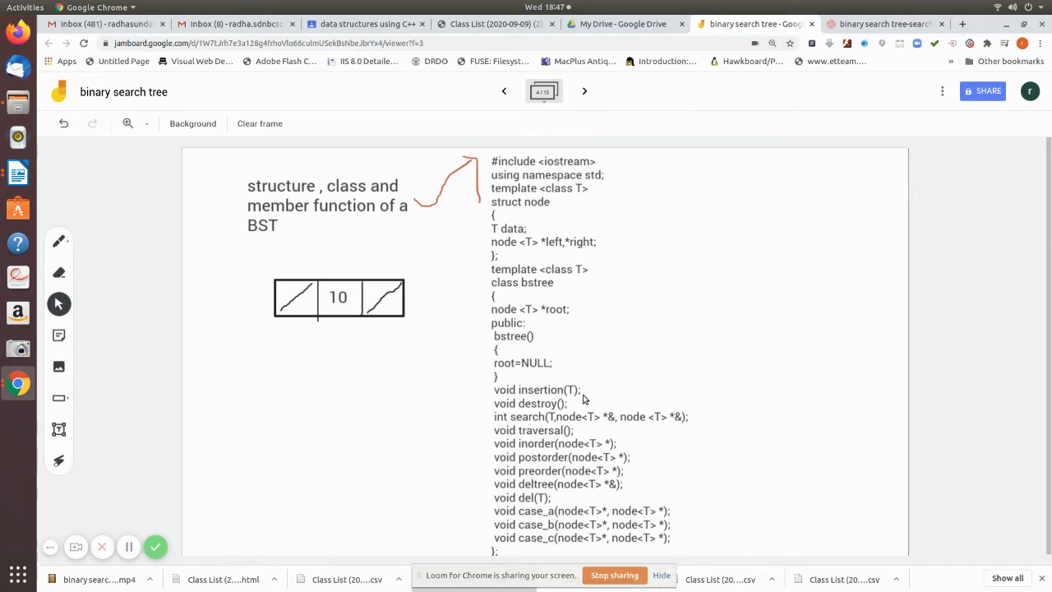
pyautogui.moveTo(340, 346)
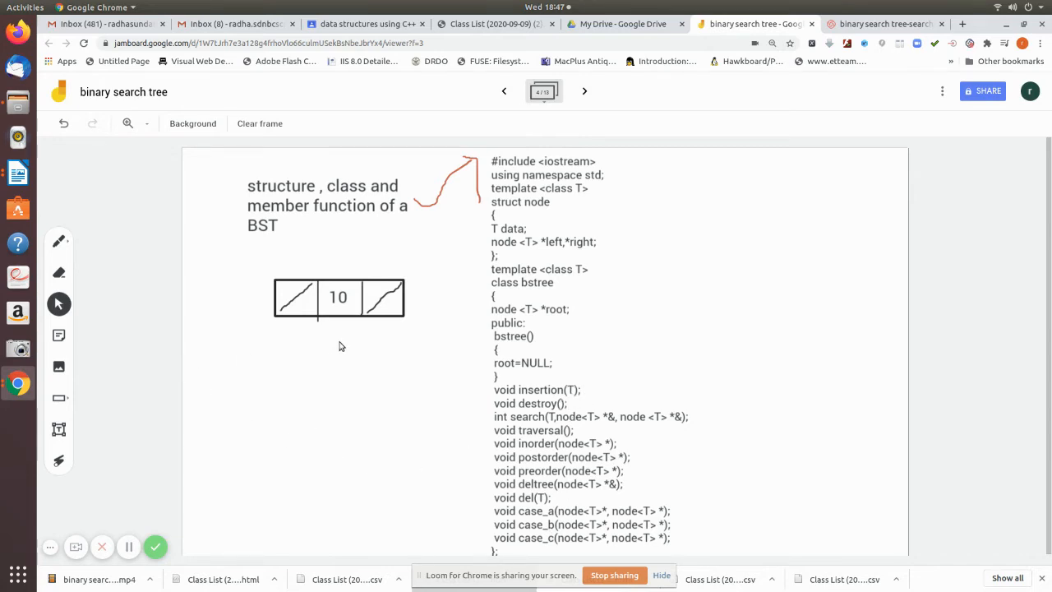
pyautogui.moveTo(301, 380)
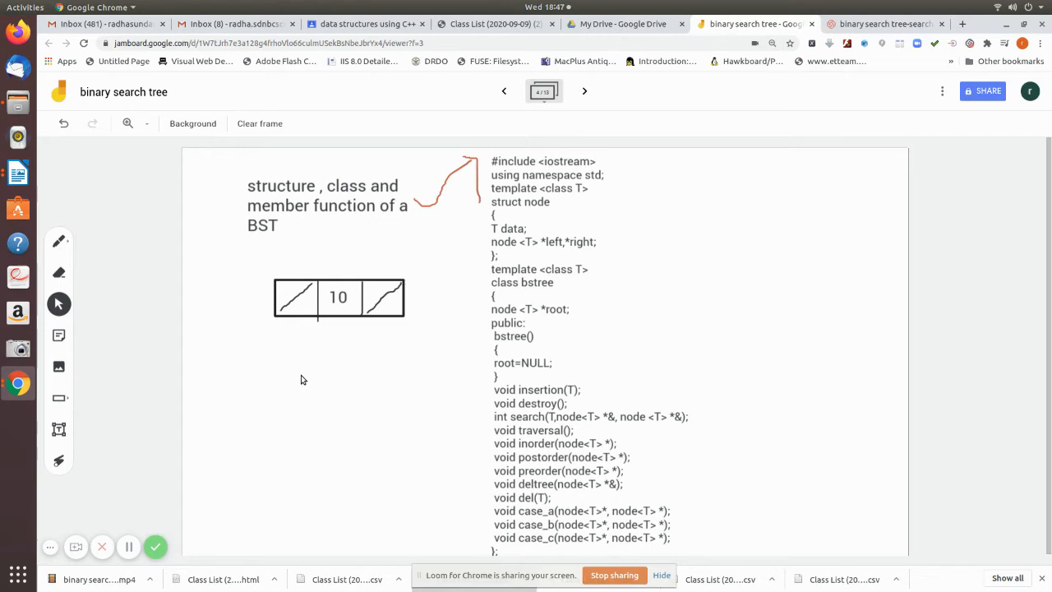
pyautogui.moveTo(280, 341)
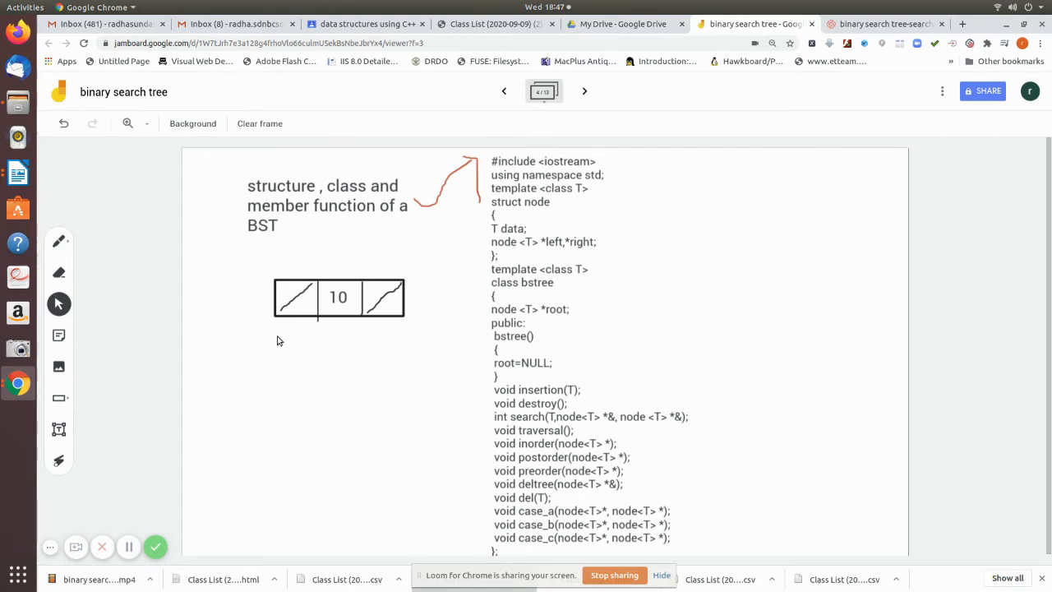
pyautogui.moveTo(452, 402)
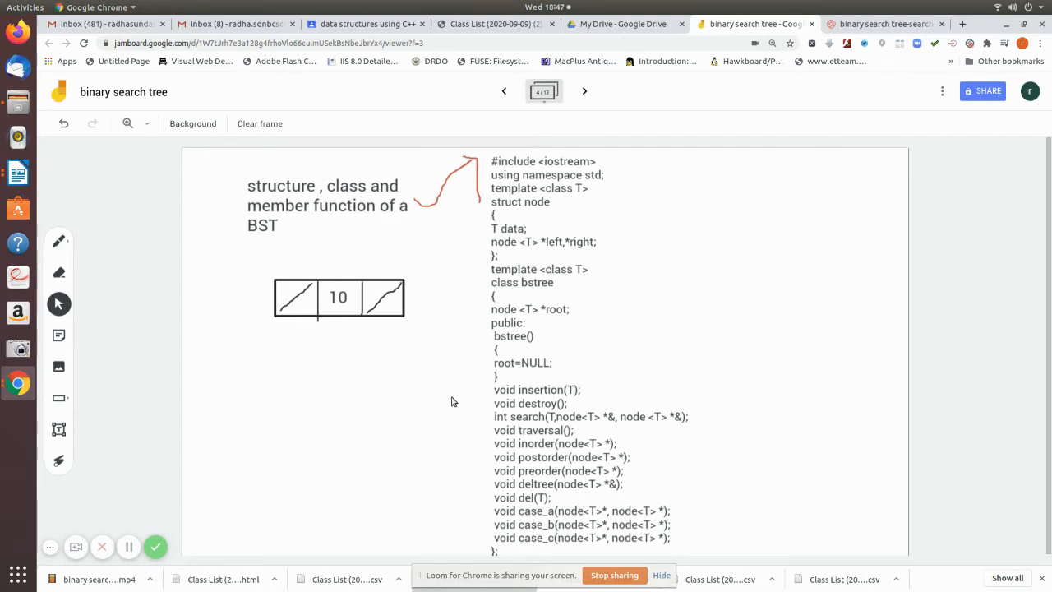
pyautogui.moveTo(541, 406)
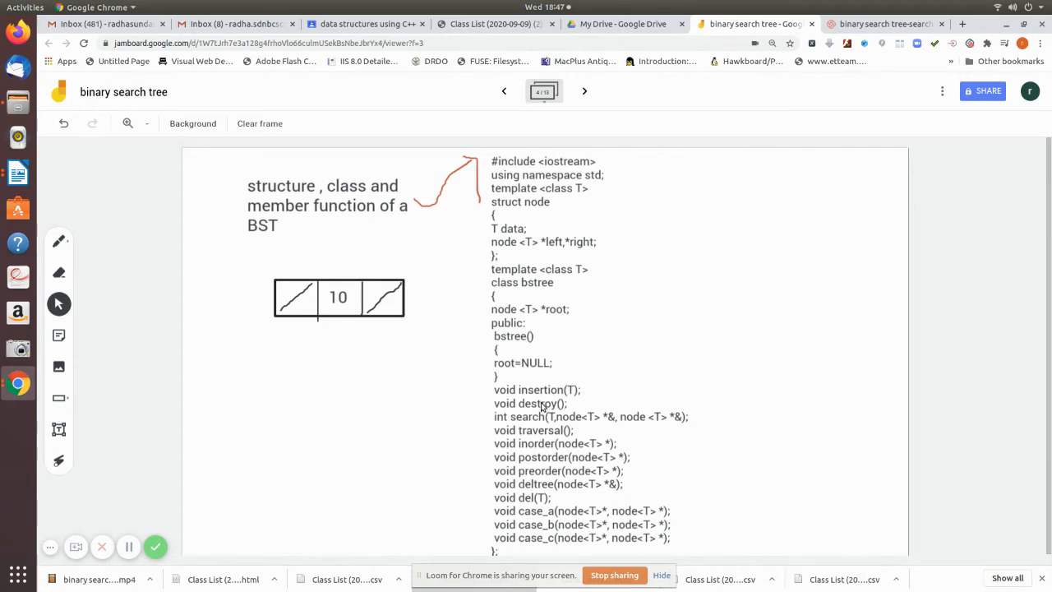
pyautogui.moveTo(720, 426)
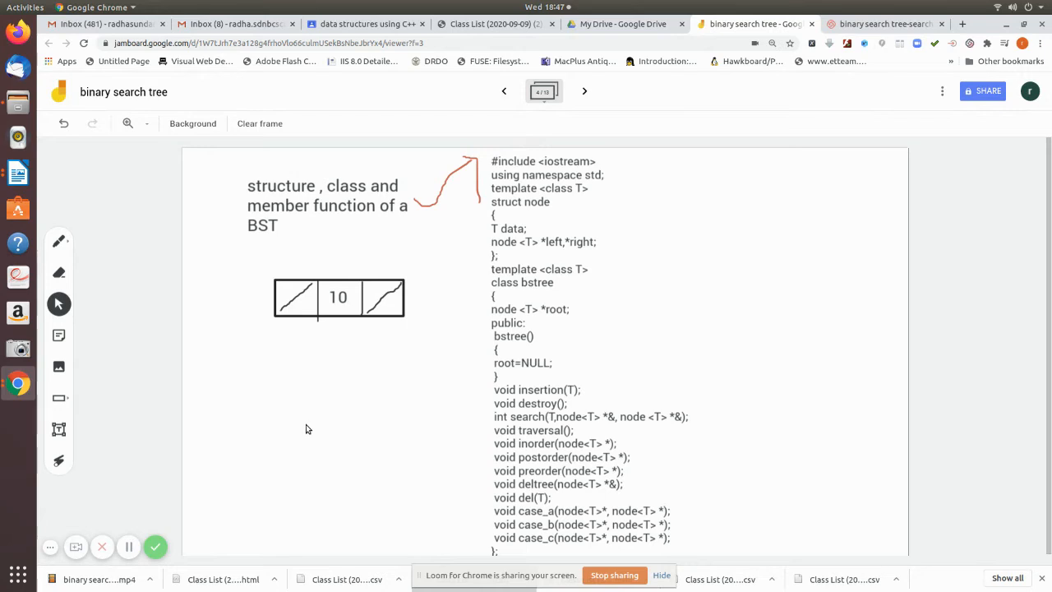
pyautogui.moveTo(687, 413)
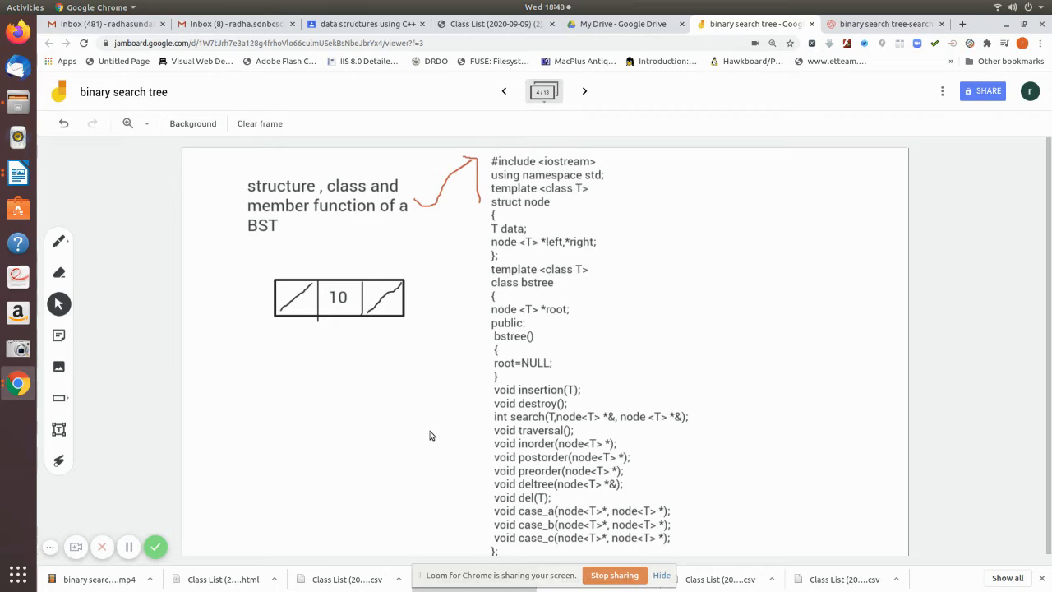
pyautogui.moveTo(391, 413)
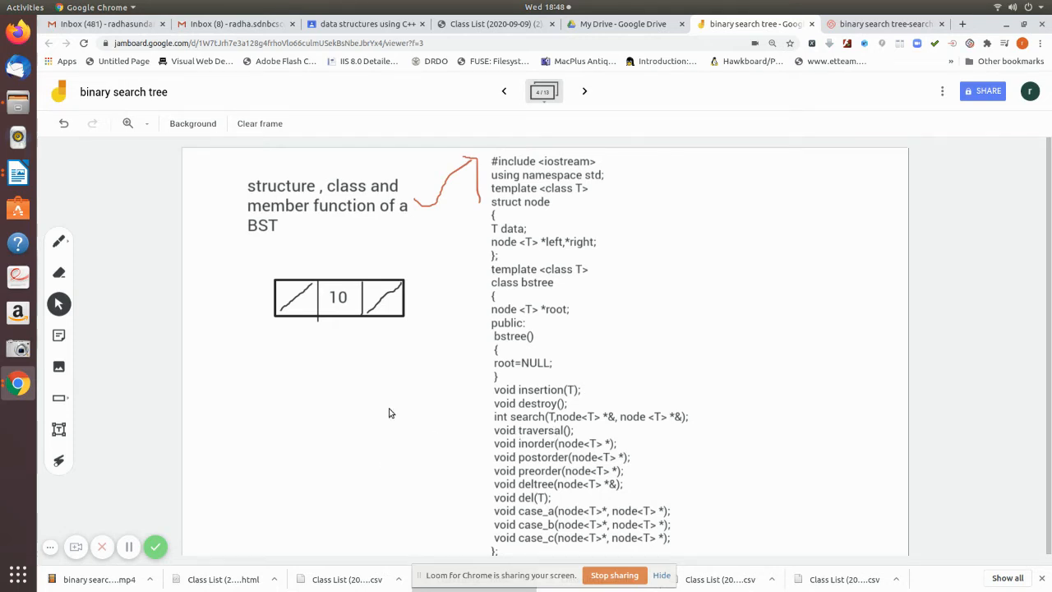
pyautogui.moveTo(584, 407)
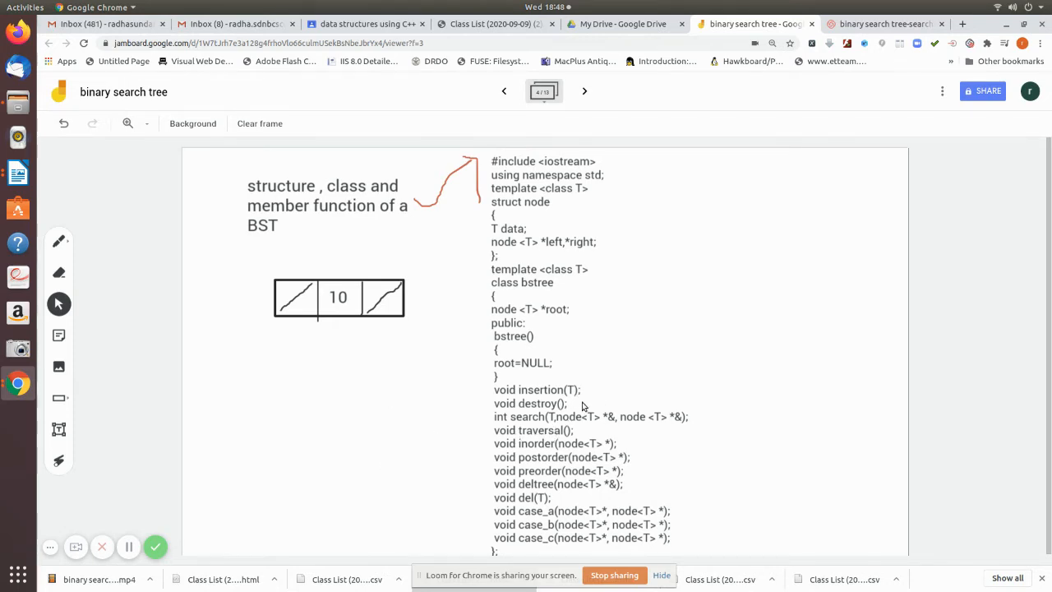
pyautogui.moveTo(661, 426)
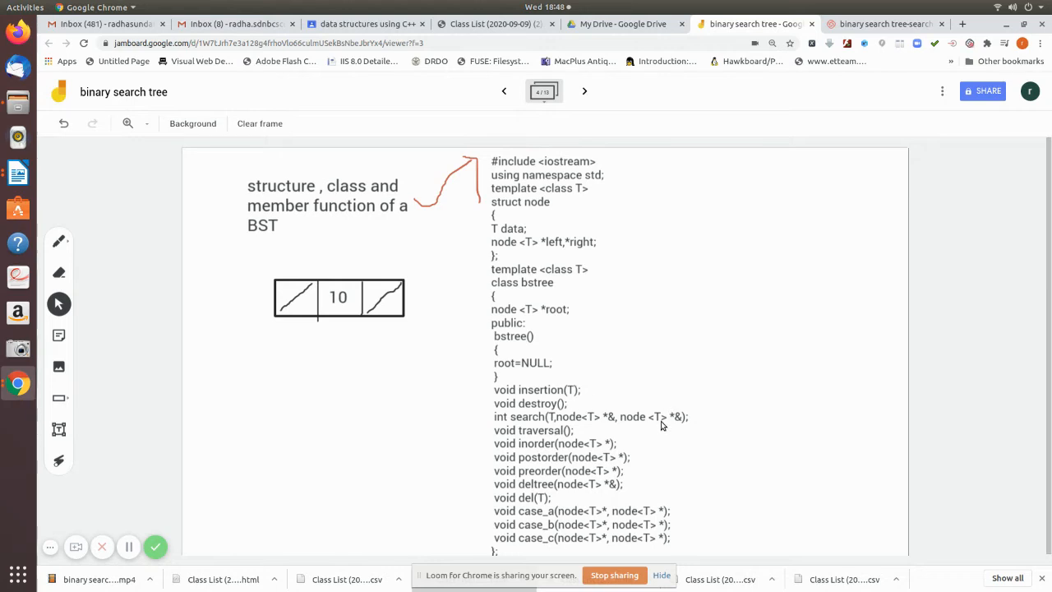
pyautogui.moveTo(610, 422)
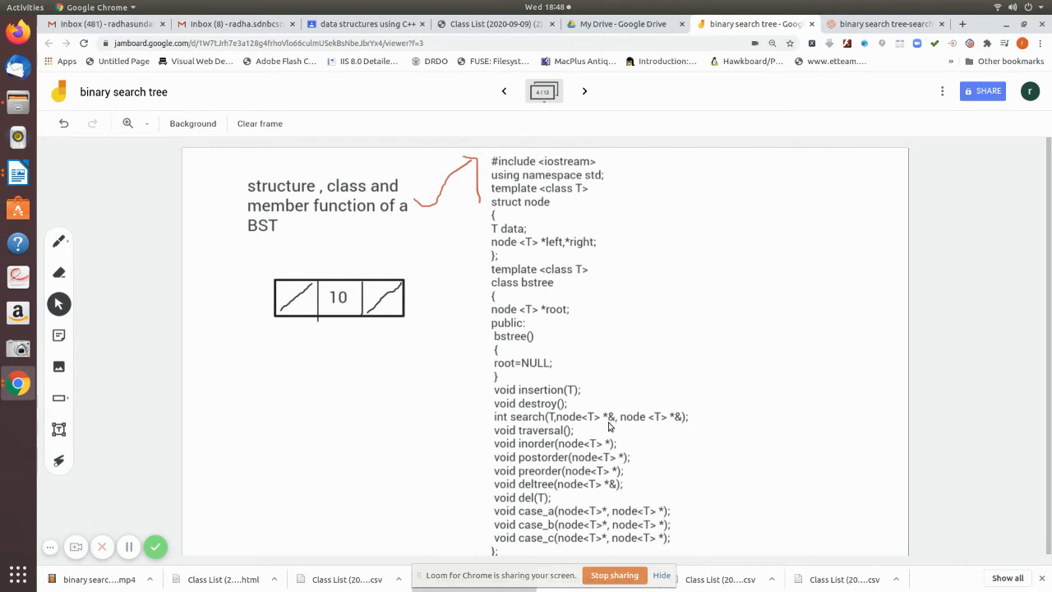
pyautogui.moveTo(666, 418)
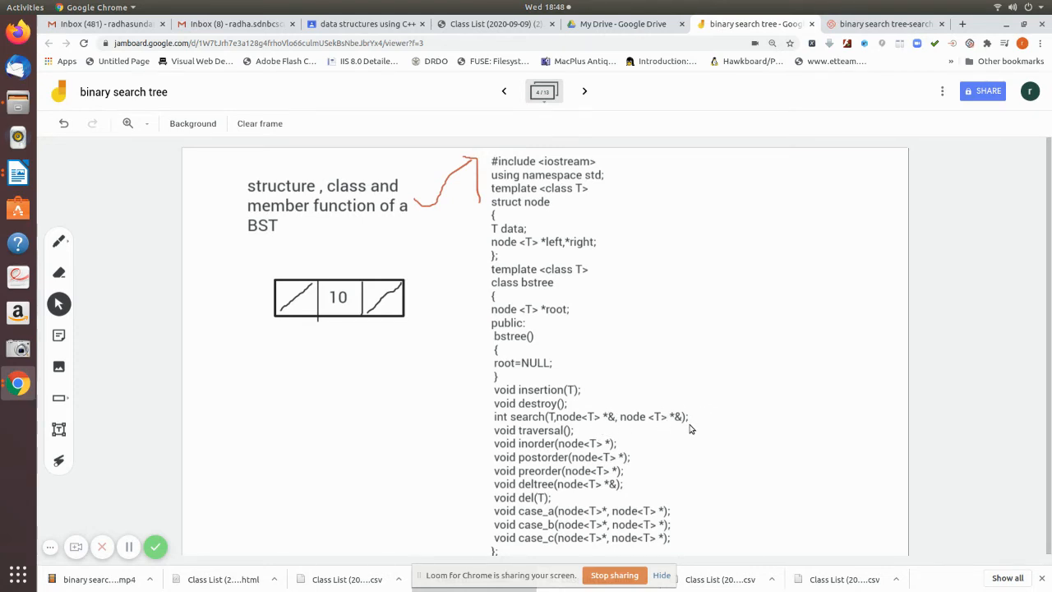
pyautogui.moveTo(571, 436)
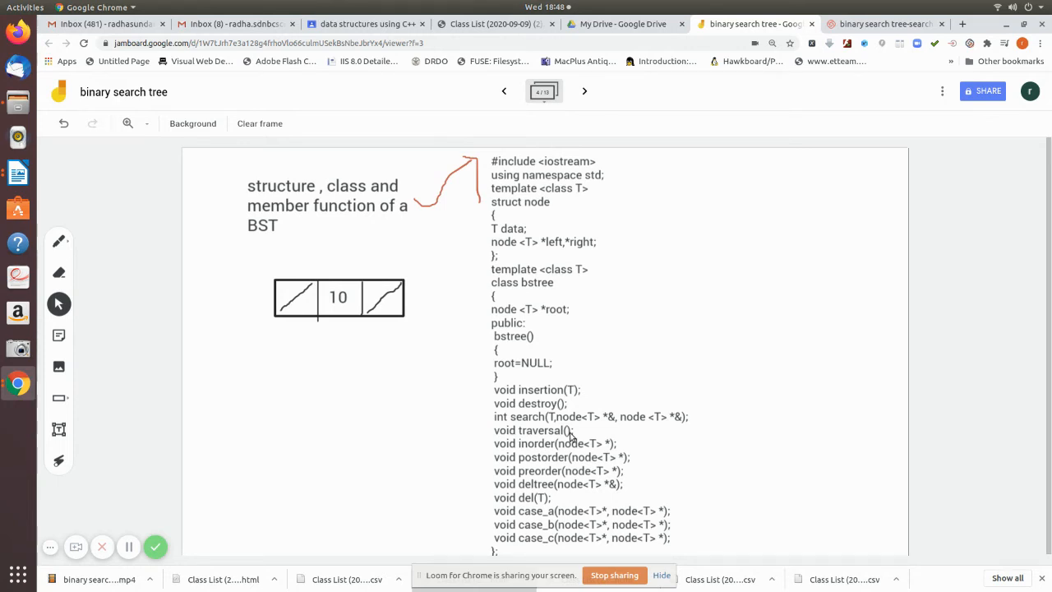
pyautogui.moveTo(562, 485)
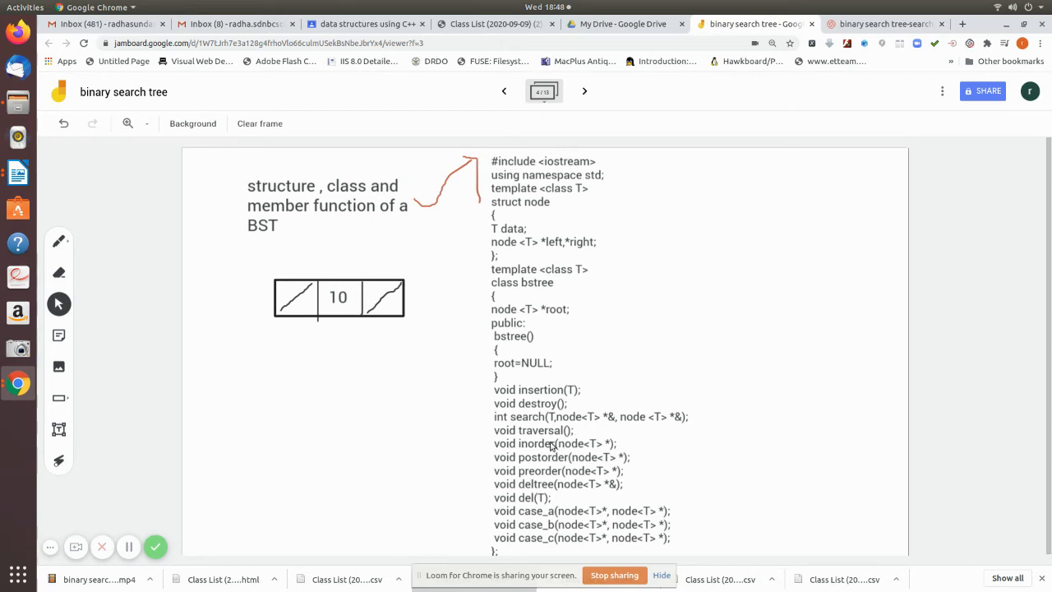
pyautogui.moveTo(600, 462)
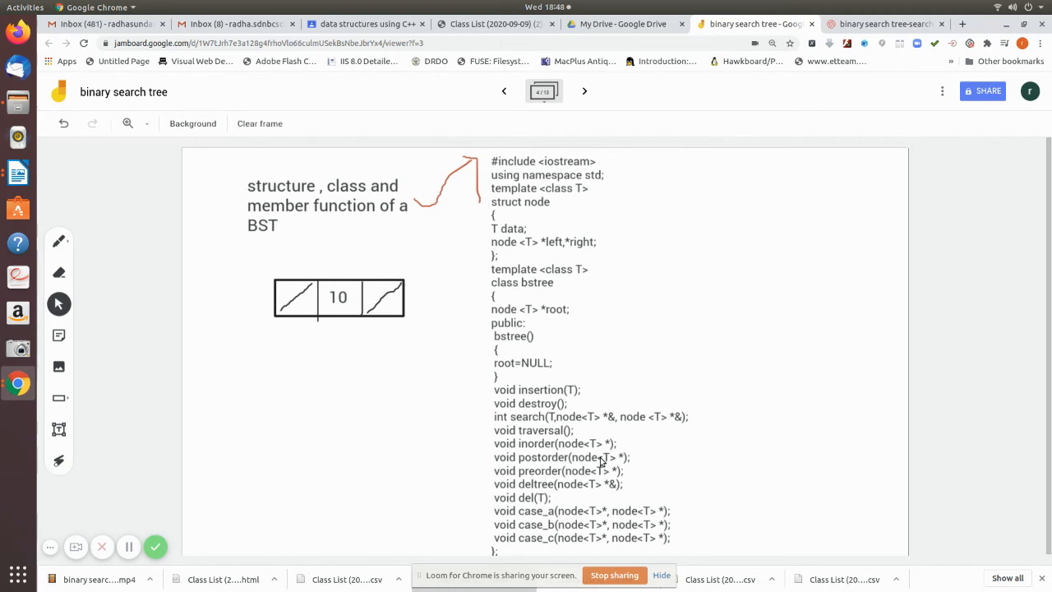
pyautogui.moveTo(583, 447)
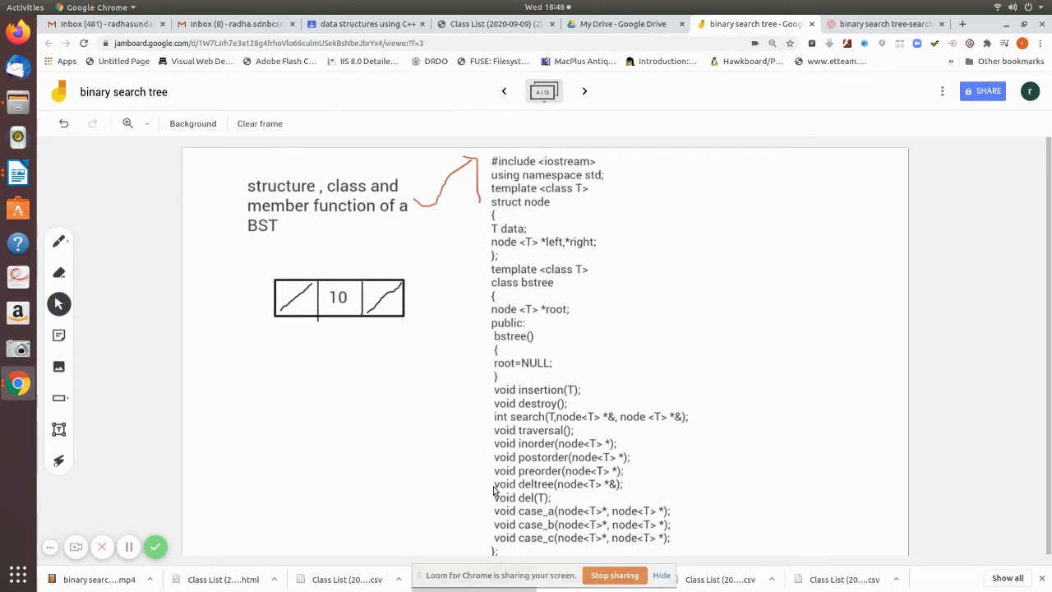
pyautogui.moveTo(637, 489)
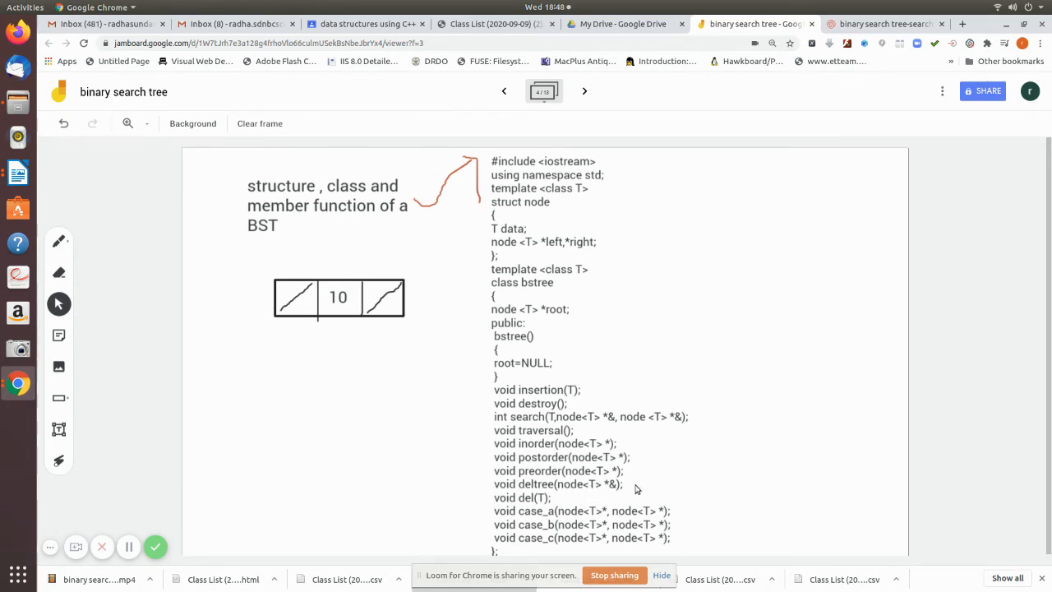
pyautogui.moveTo(518, 518)
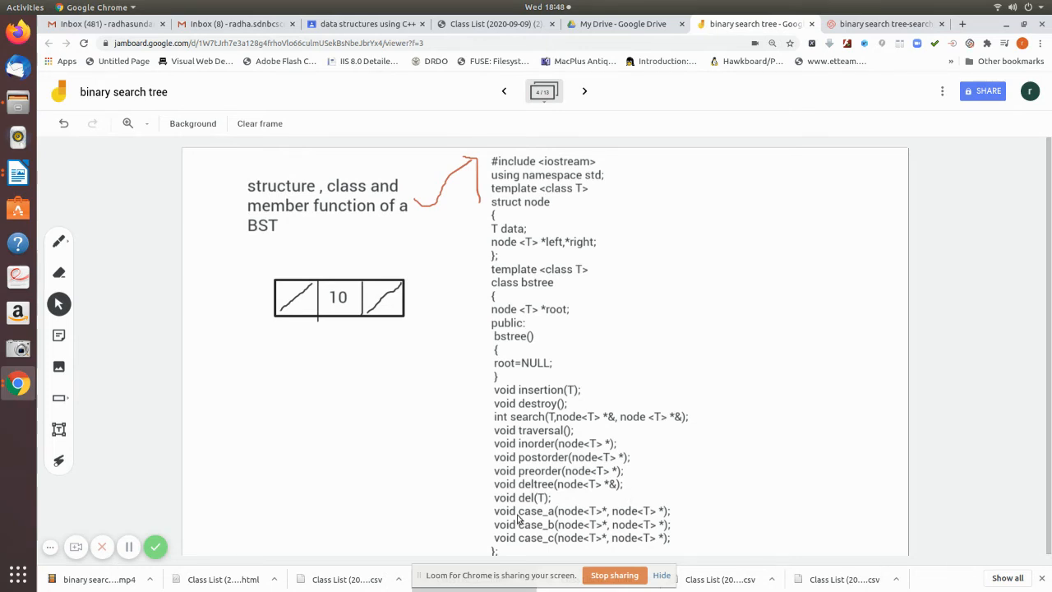
pyautogui.moveTo(516, 514)
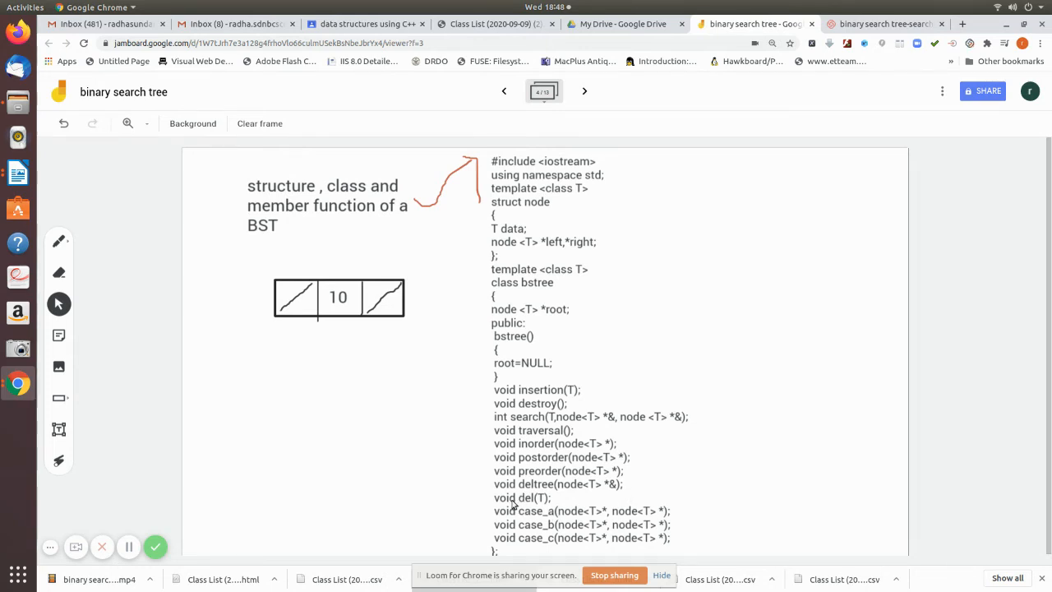
pyautogui.moveTo(519, 500)
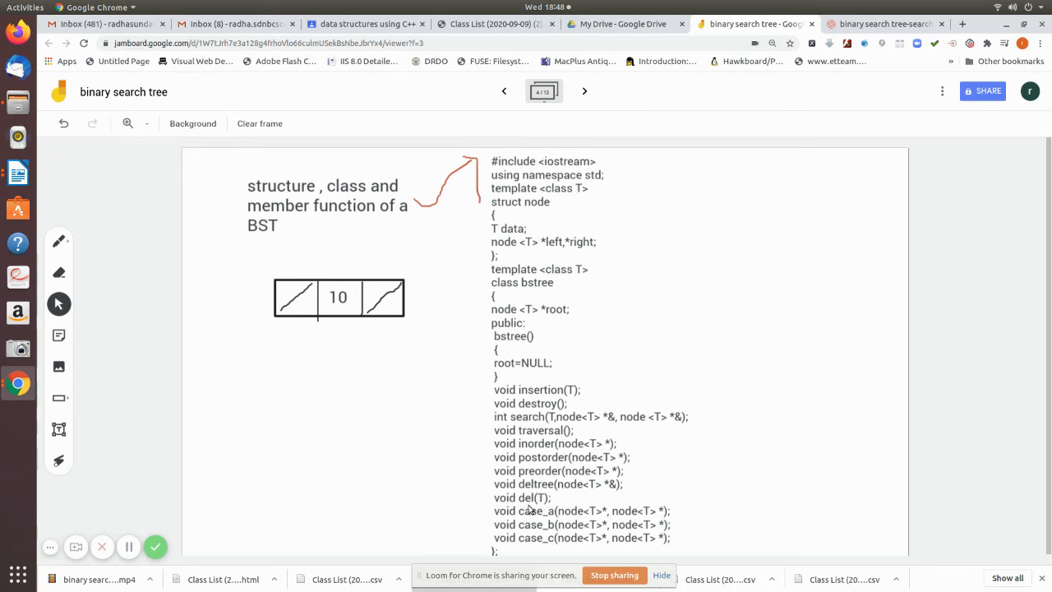
pyautogui.moveTo(519, 493)
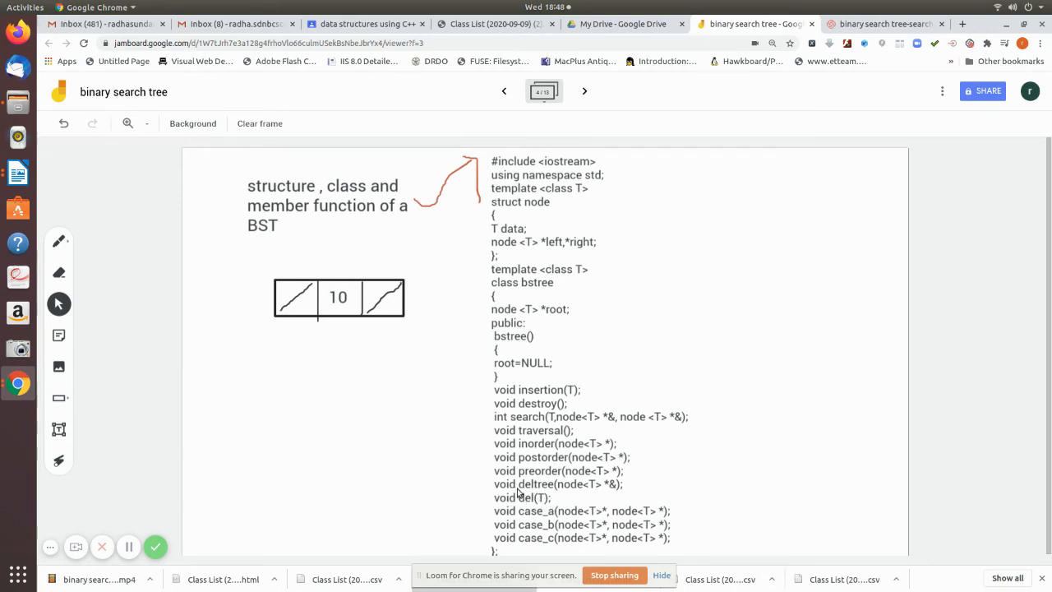
pyautogui.moveTo(563, 487)
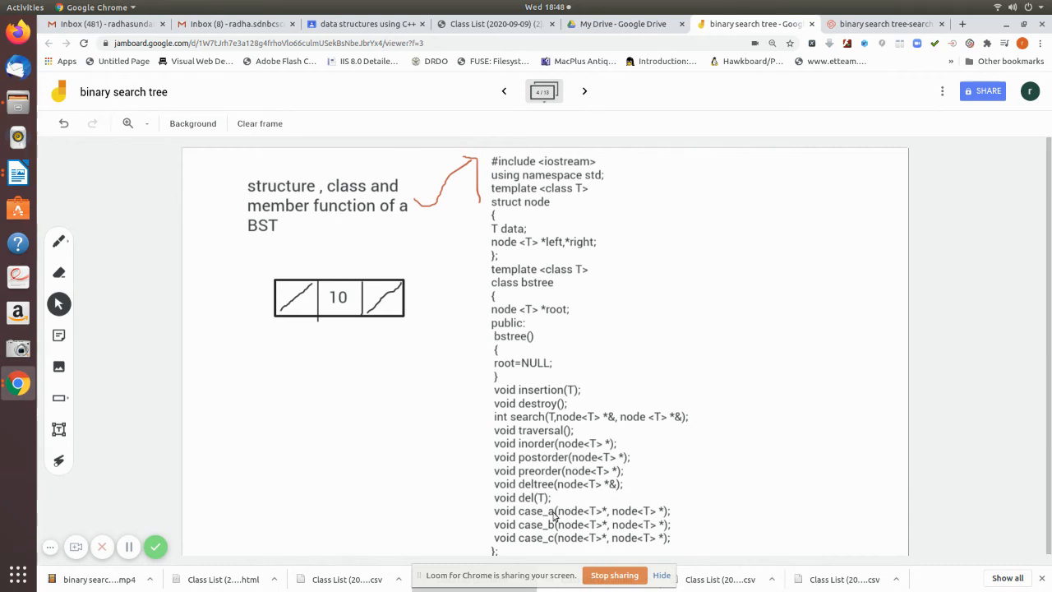
pyautogui.moveTo(518, 552)
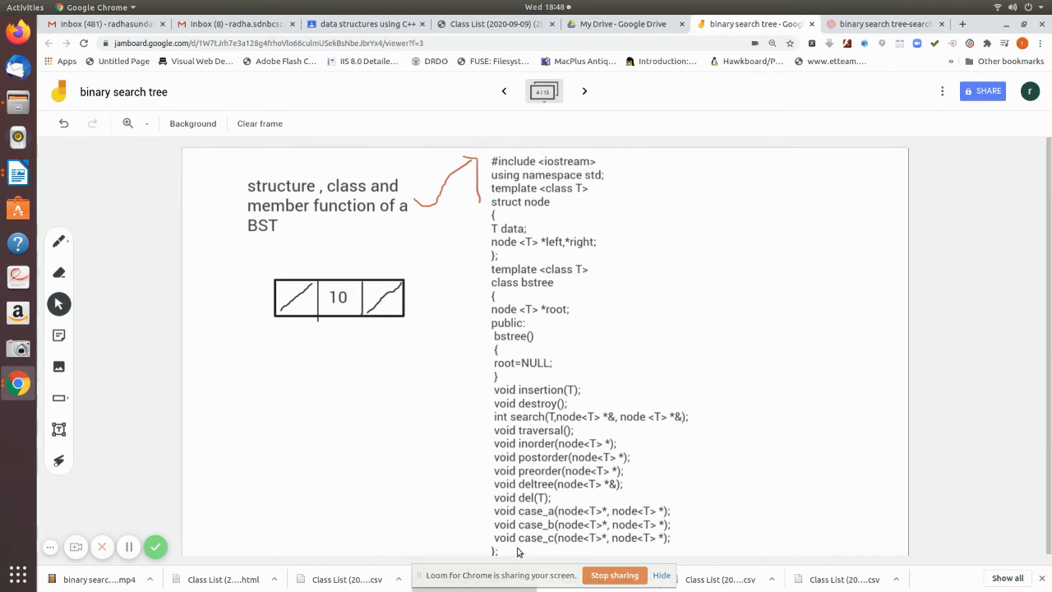
pyautogui.moveTo(517, 561)
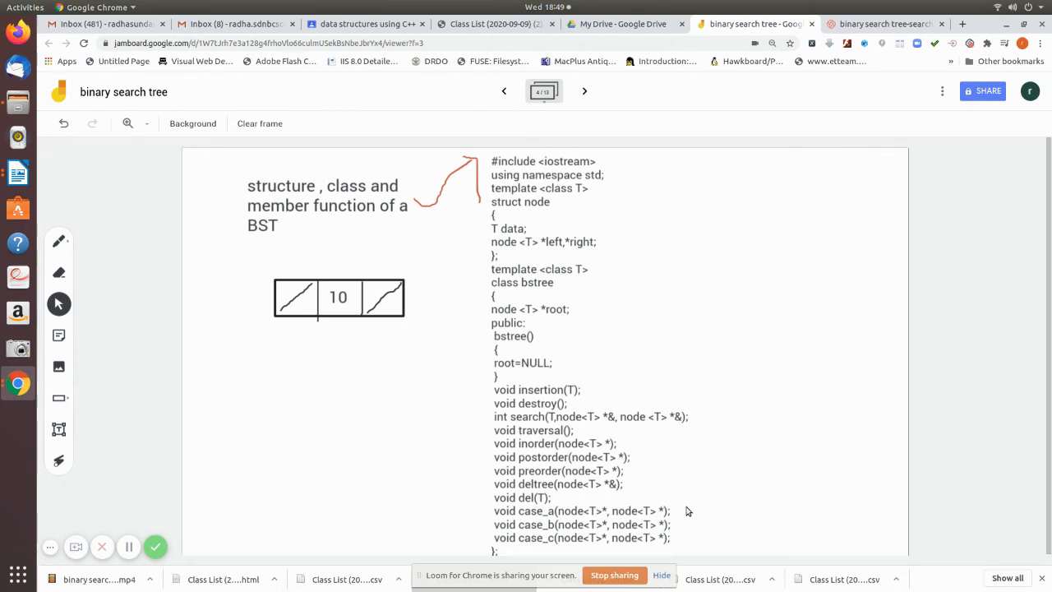
pyautogui.moveTo(708, 537)
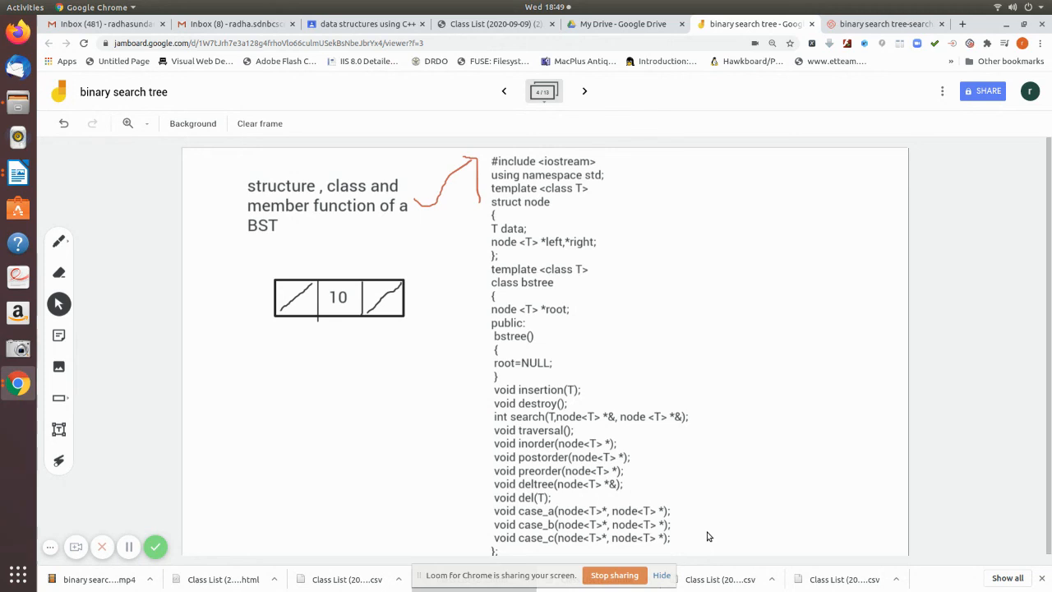
pyautogui.moveTo(551, 542)
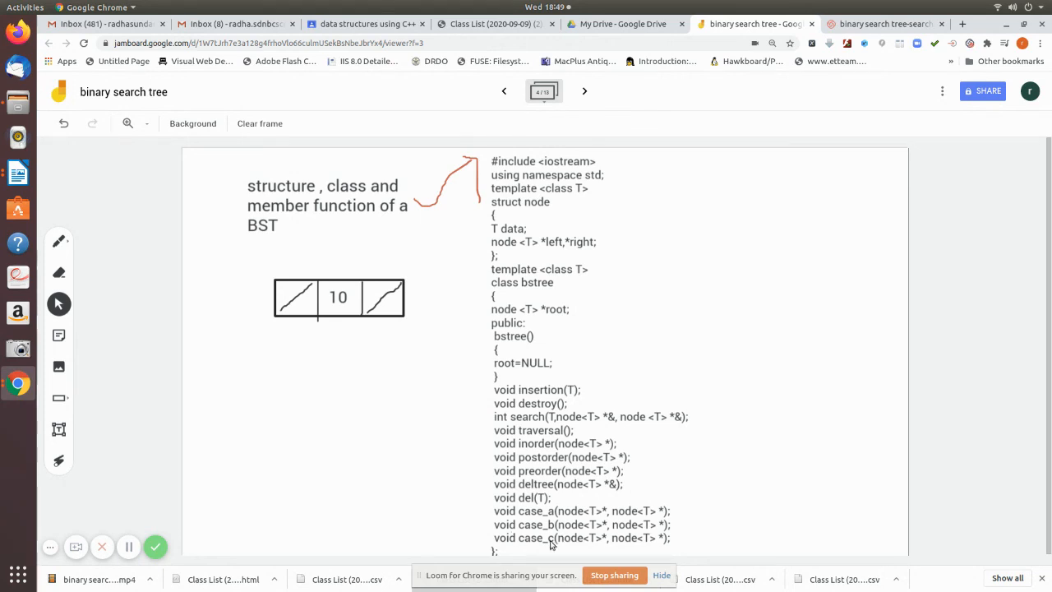
pyautogui.moveTo(852, 543)
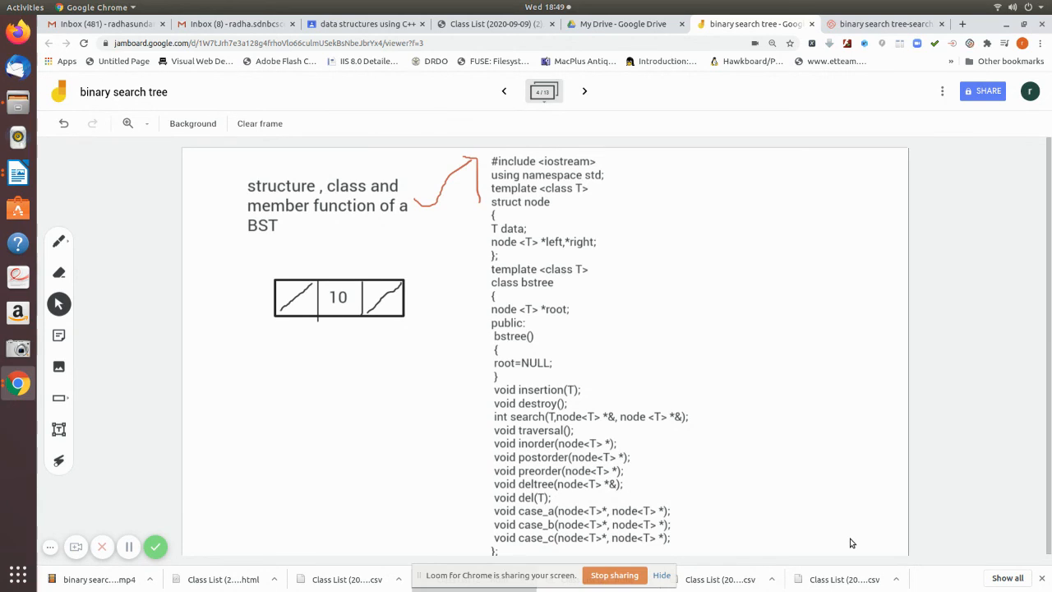
pyautogui.moveTo(513, 562)
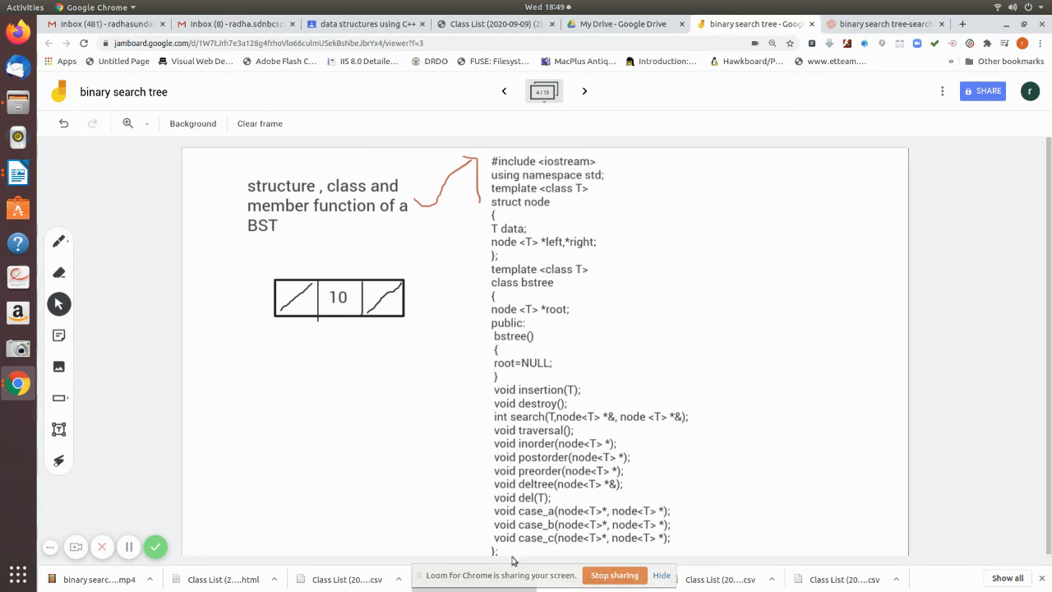